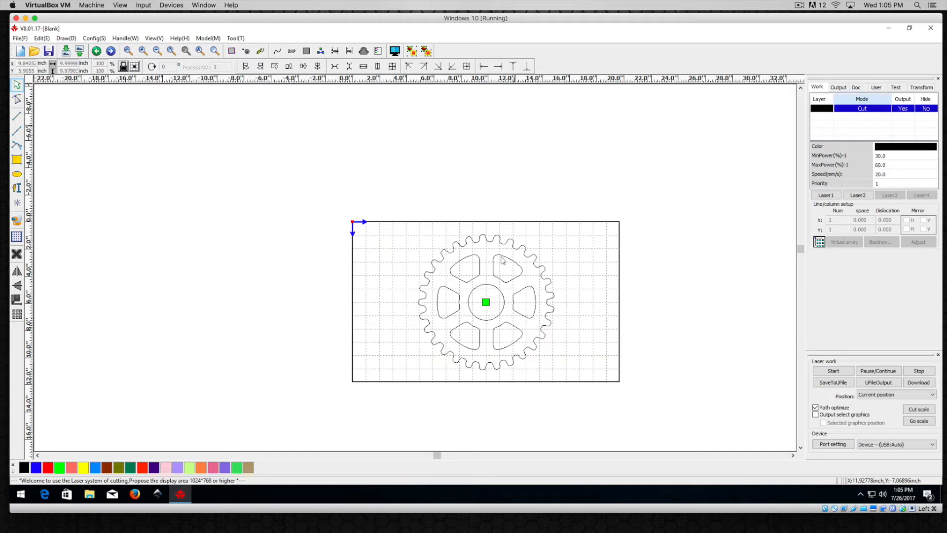
pyautogui.moveTo(391, 316)
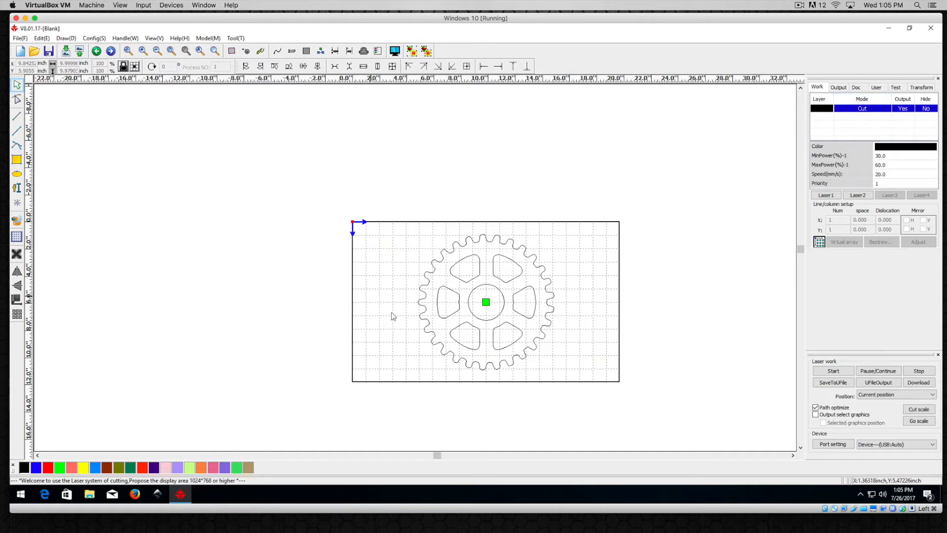
pyautogui.moveTo(439, 265)
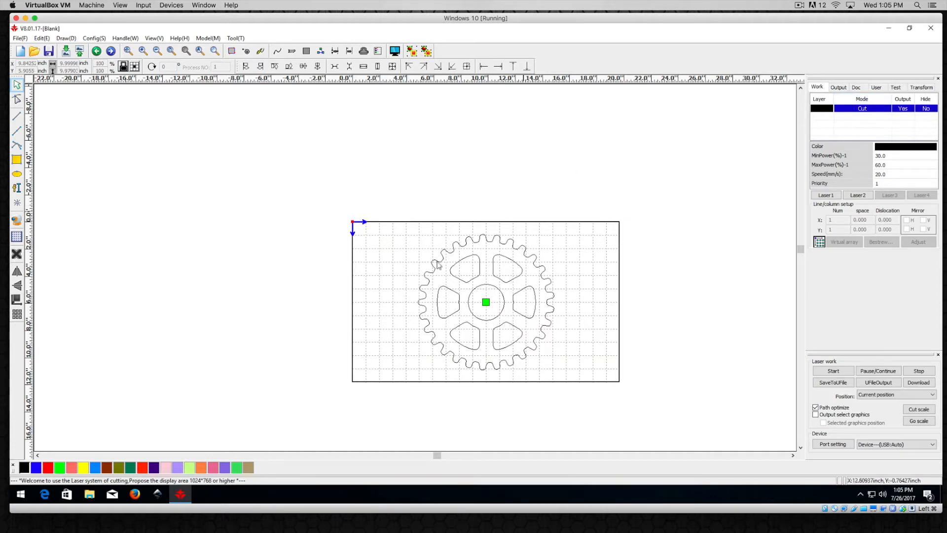
pyautogui.moveTo(525, 183)
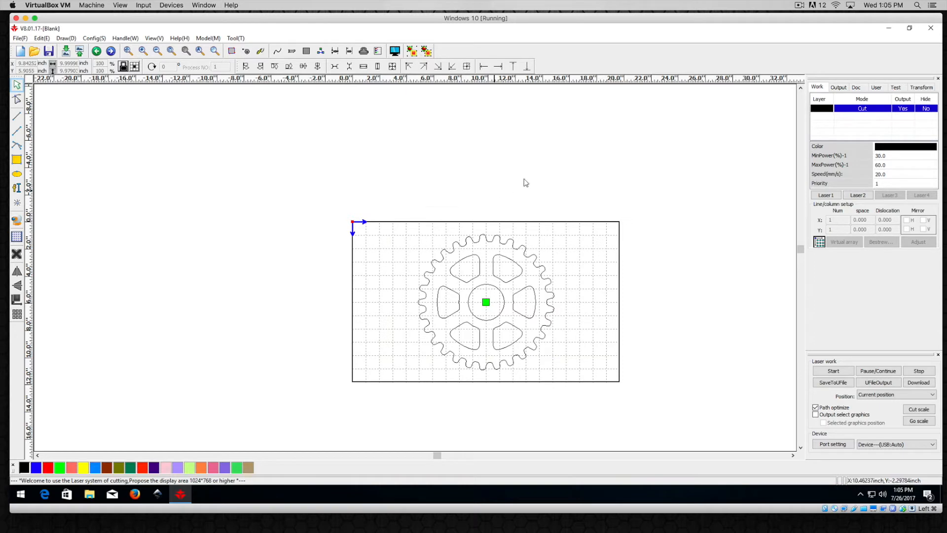
pyautogui.moveTo(391, 199)
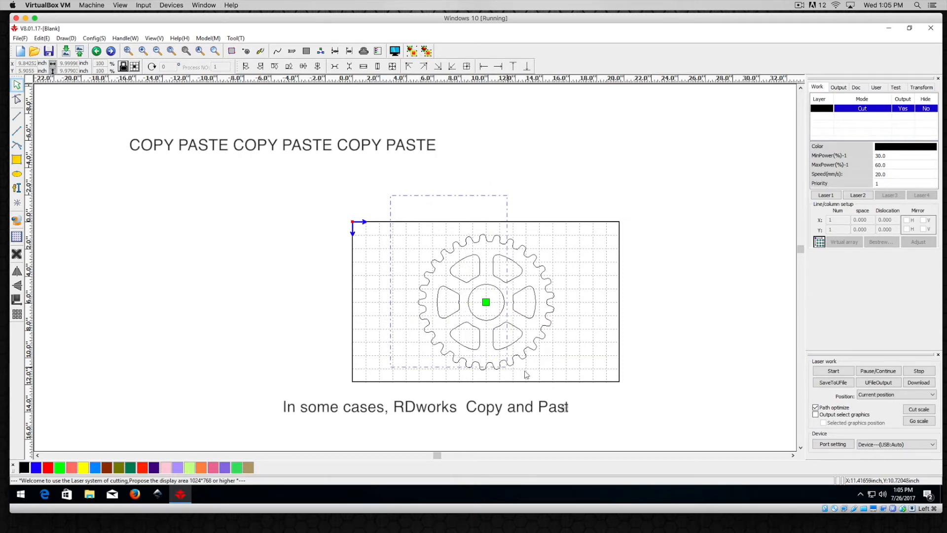
# - Select the grouped eight-object gear outline on the work area
pyautogui.click(485, 302)
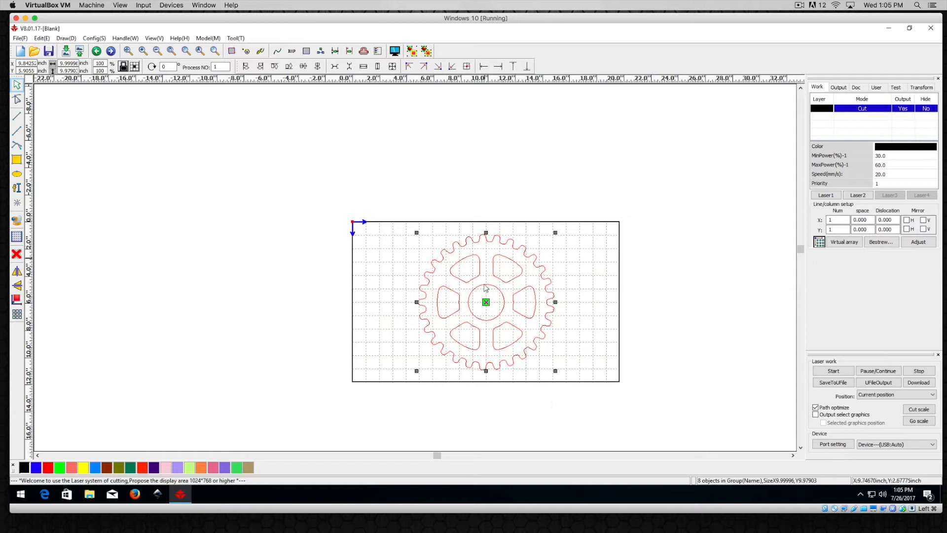
pyautogui.moveTo(506, 263)
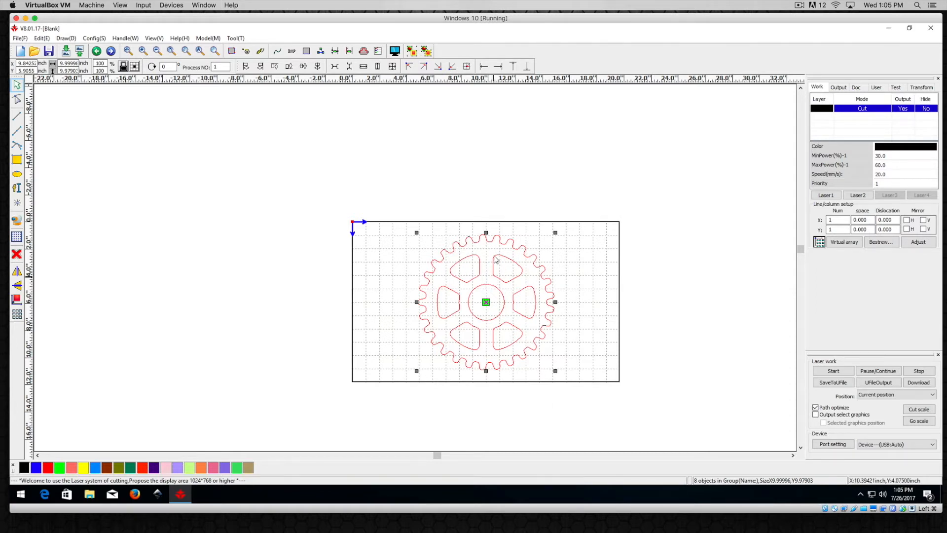
pyautogui.moveTo(477, 265)
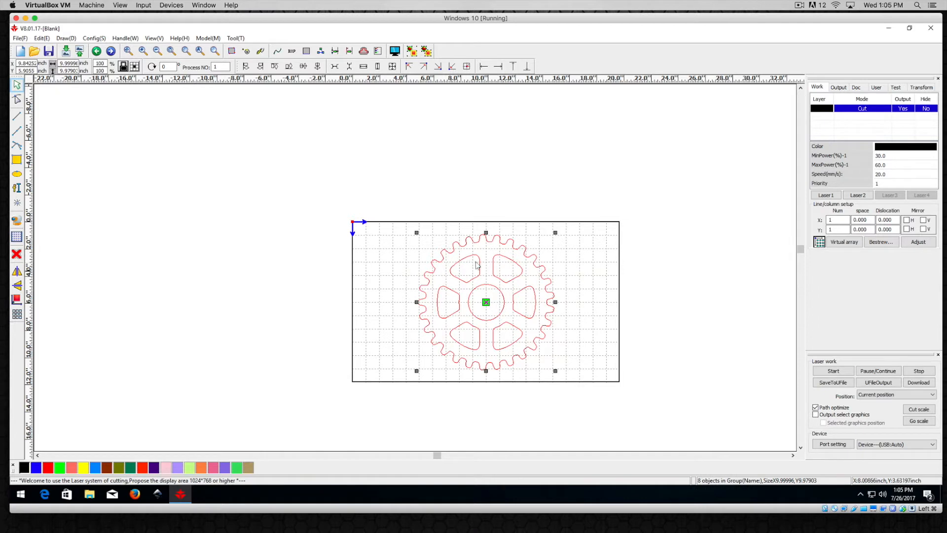
pyautogui.moveTo(487, 245)
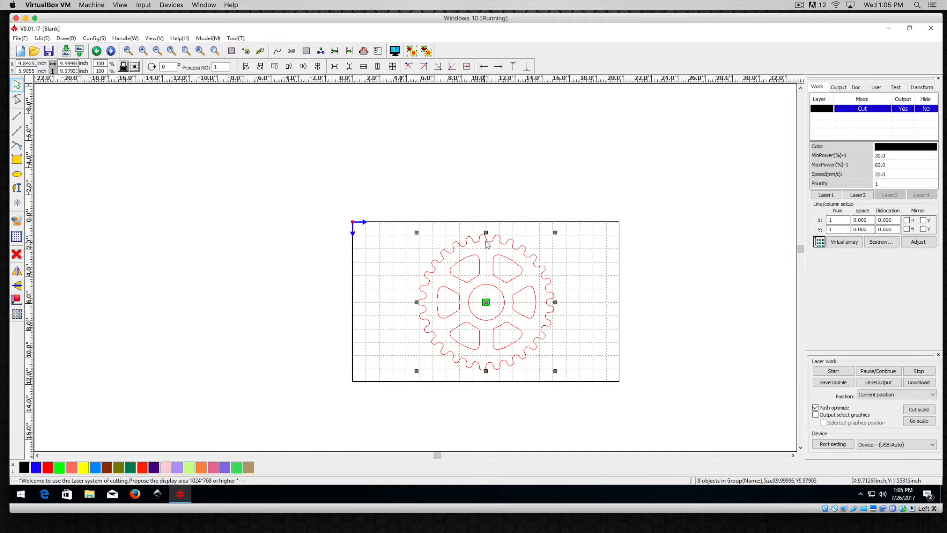
# - Copy the gear and paste a duplicate up and left of the work area, then deselect
pyautogui.click(40, 38)
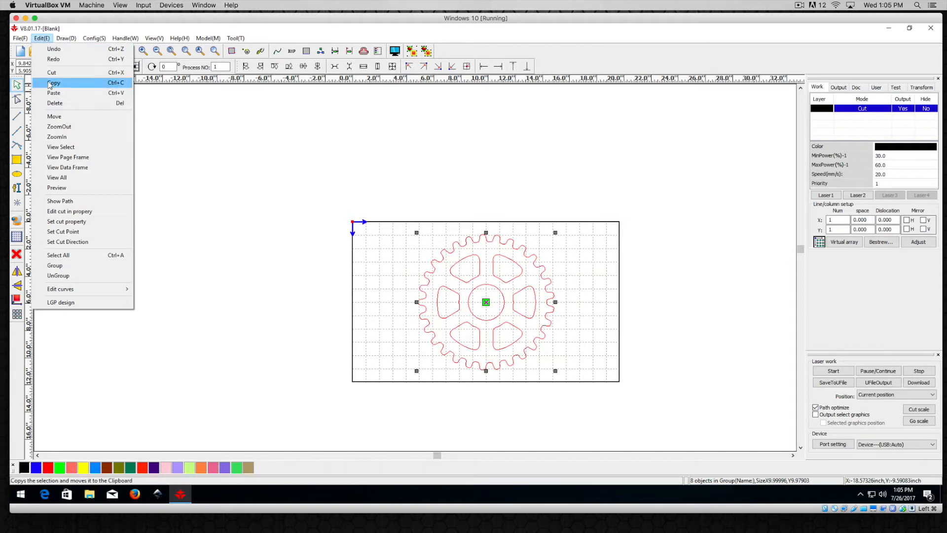
pyautogui.click(53, 83)
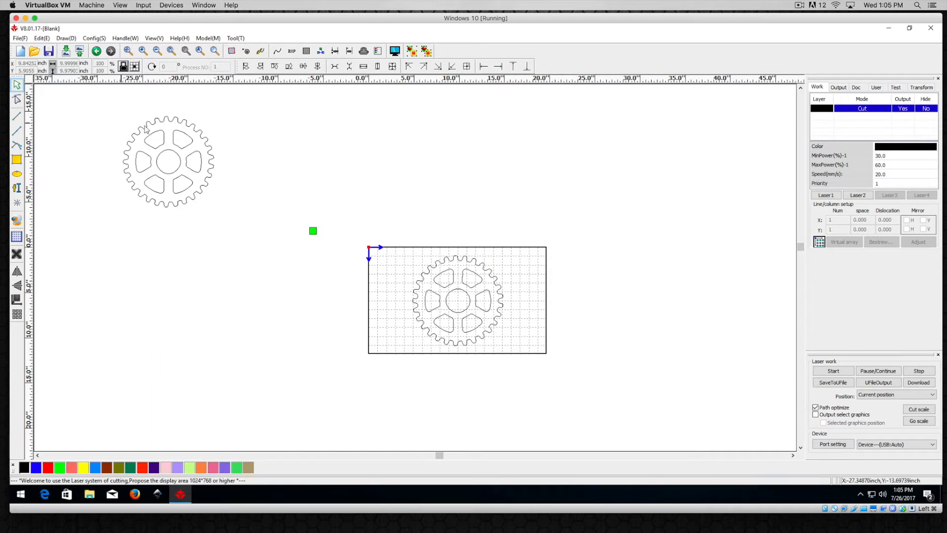
pyautogui.click(167, 161)
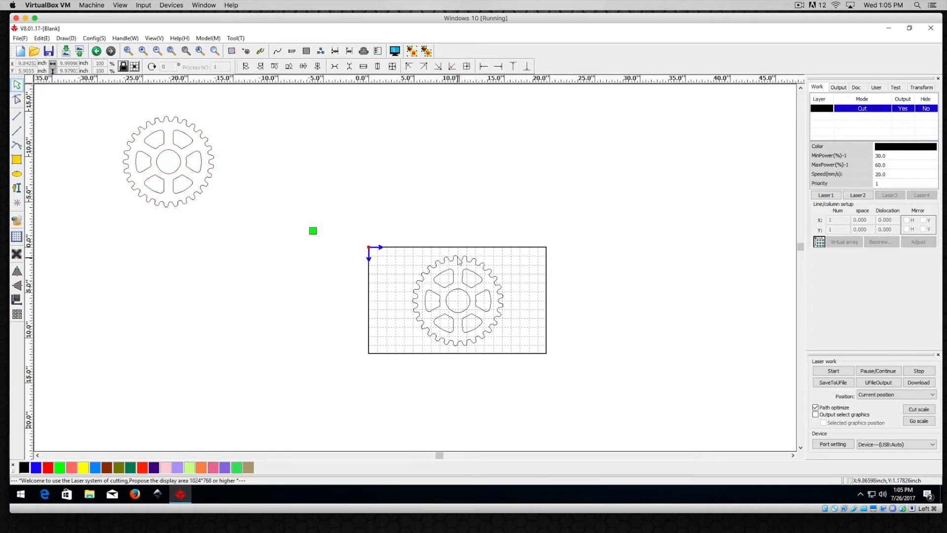
pyautogui.click(458, 300)
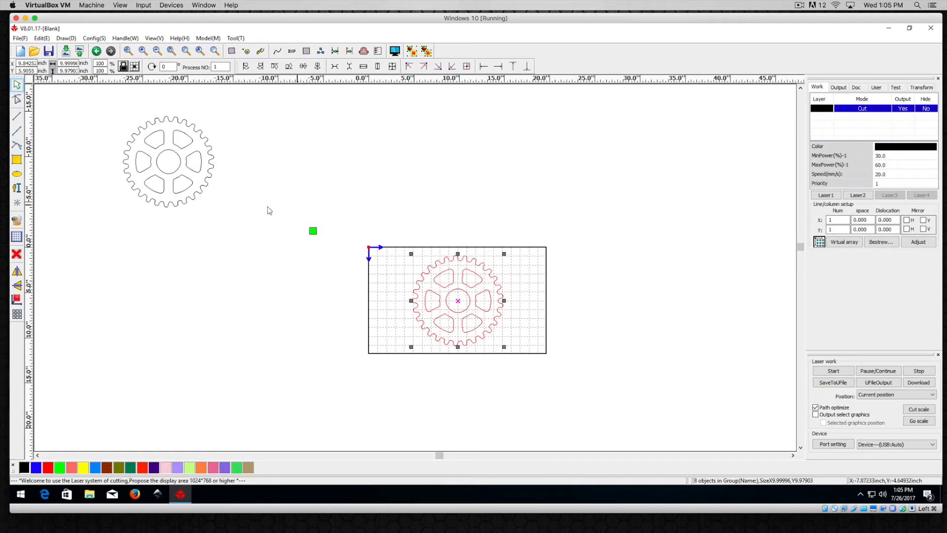
pyautogui.click(432, 167)
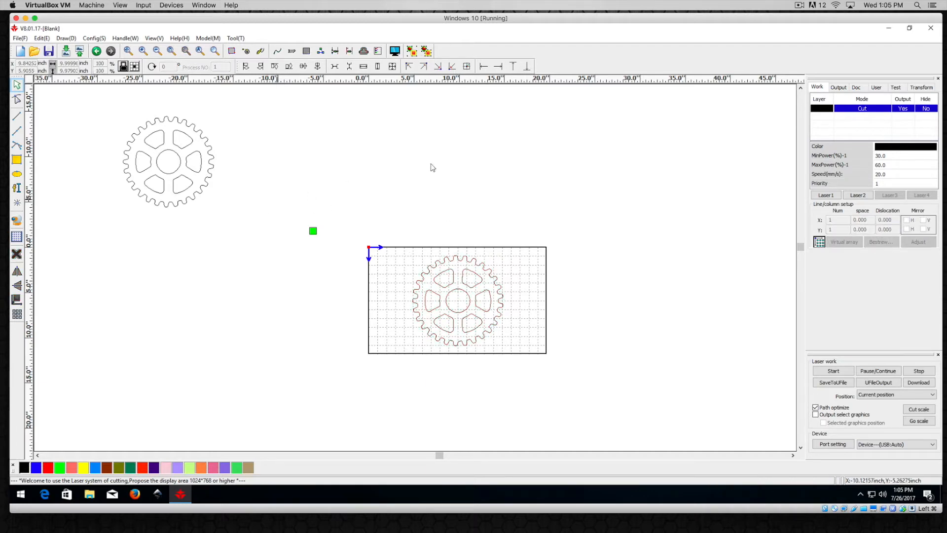
# - Select the off-work-area gear copy and apply the green colour swatch to it
pyautogui.click(862, 108)
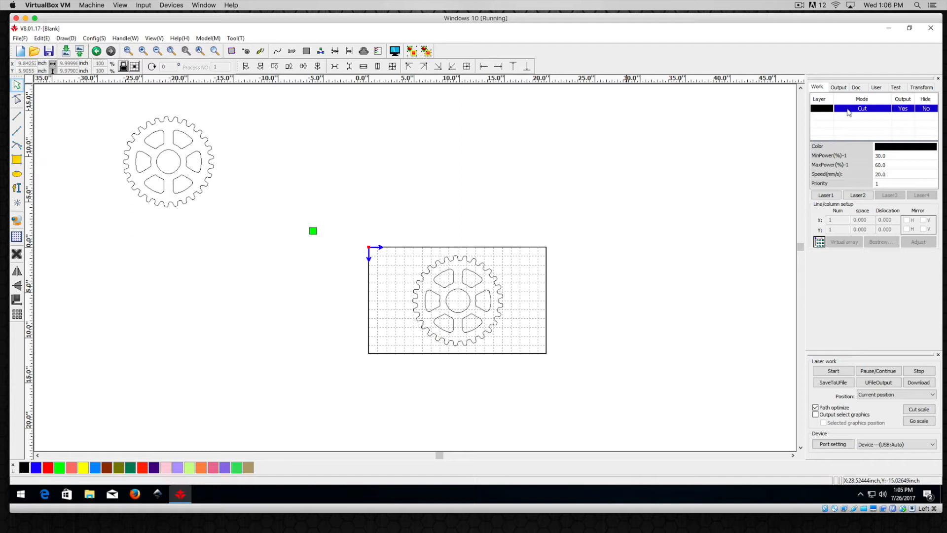
pyautogui.moveTo(504, 282)
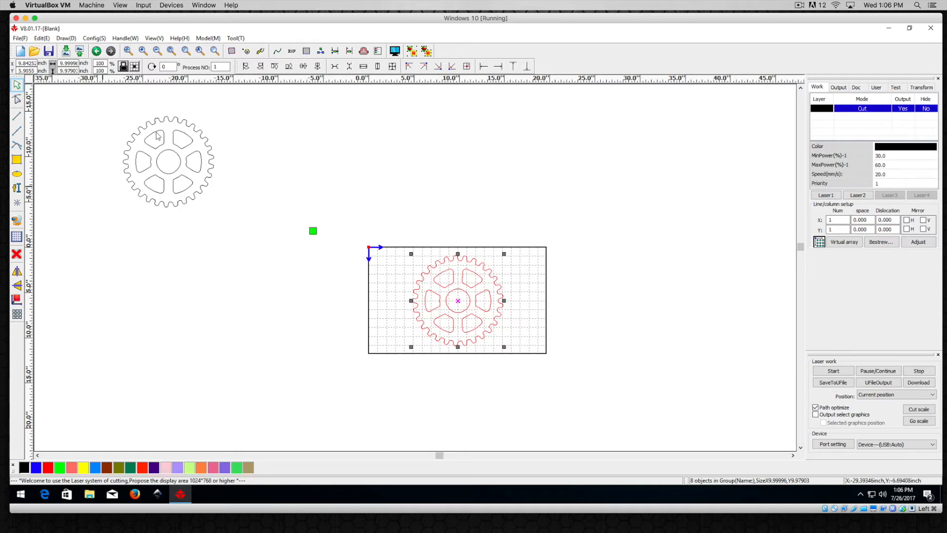
pyautogui.moveTo(159, 123)
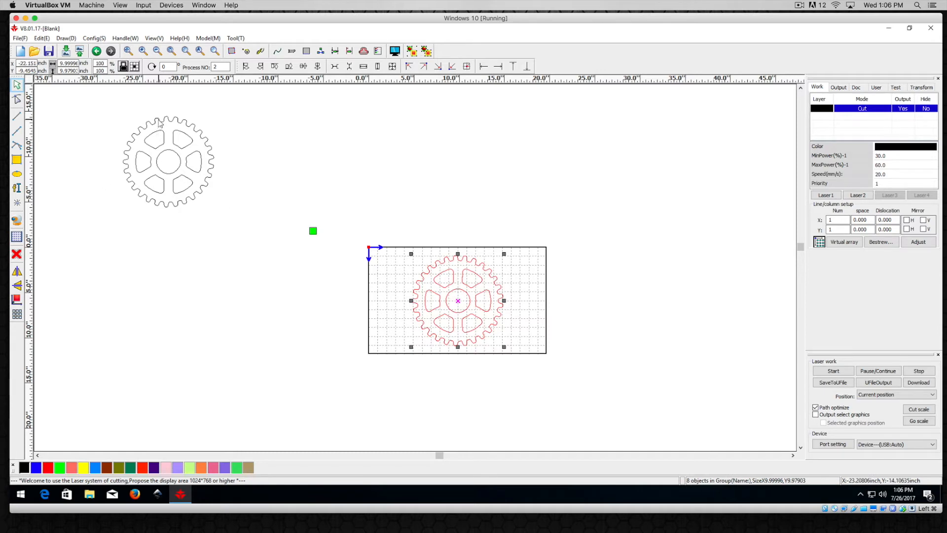
pyautogui.click(167, 162)
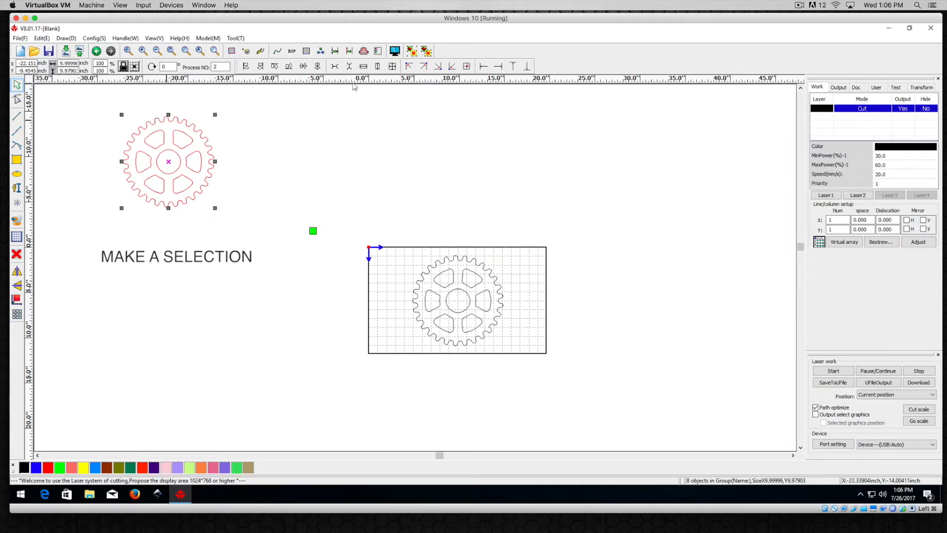
pyautogui.click(412, 51)
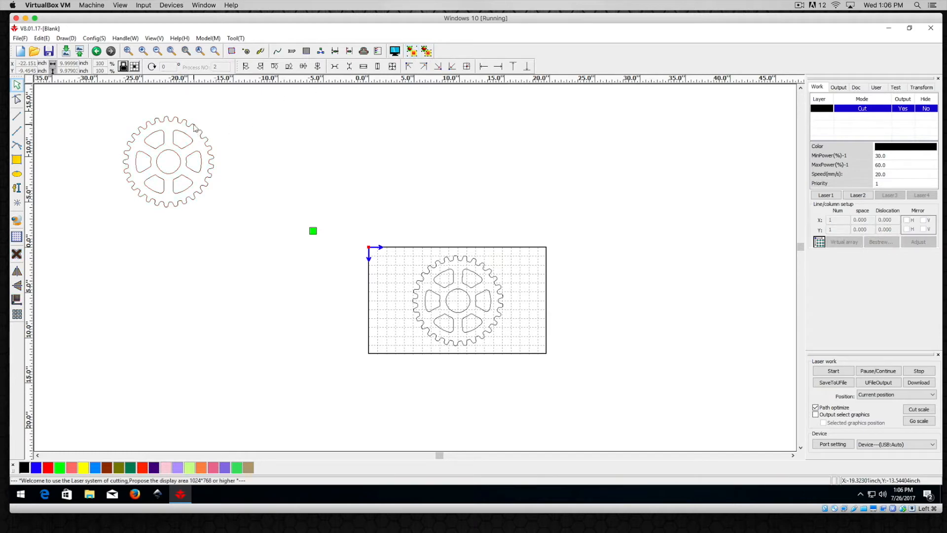
pyautogui.click(168, 162)
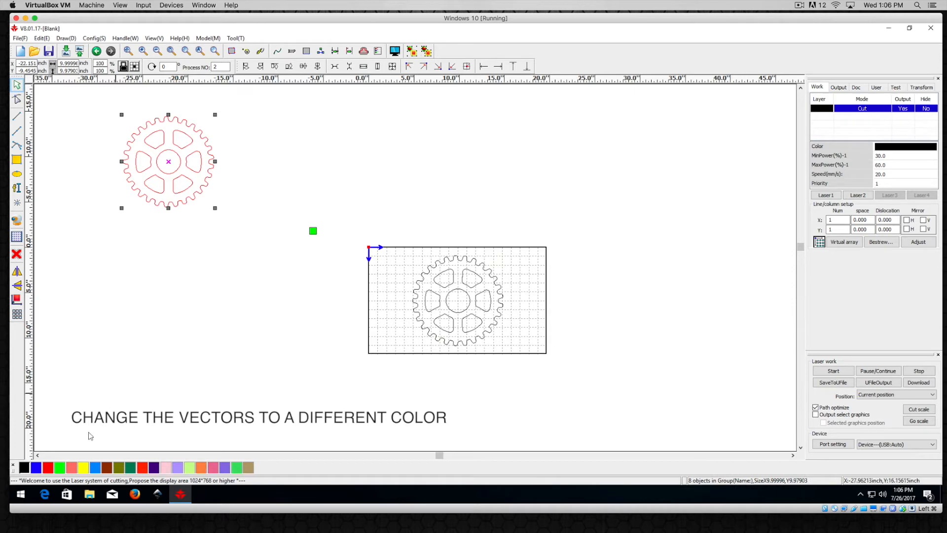
pyautogui.moveTo(59, 467)
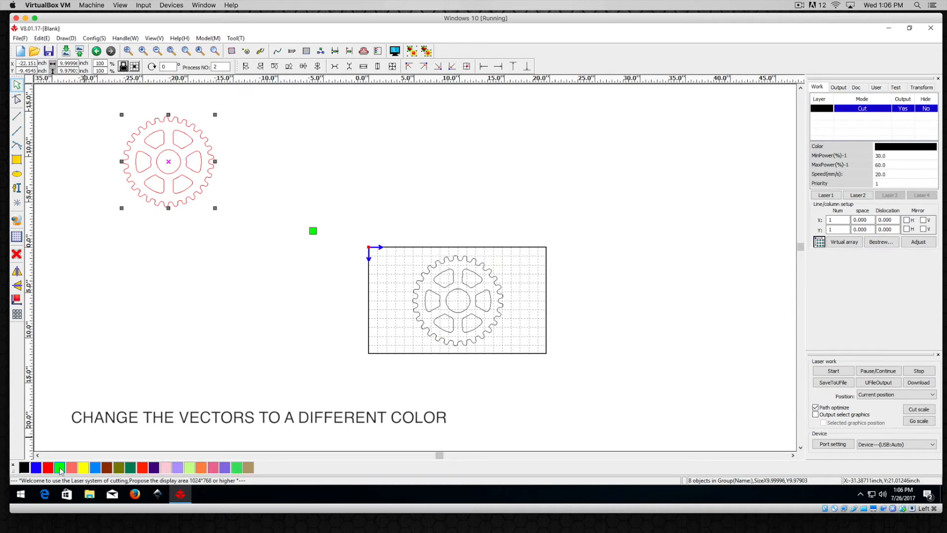
pyautogui.click(59, 468)
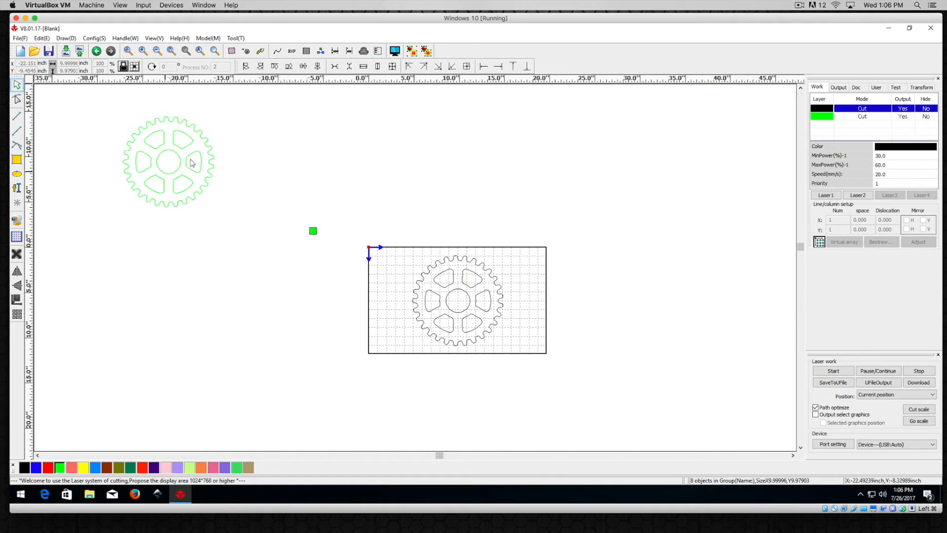
pyautogui.moveTo(453, 290)
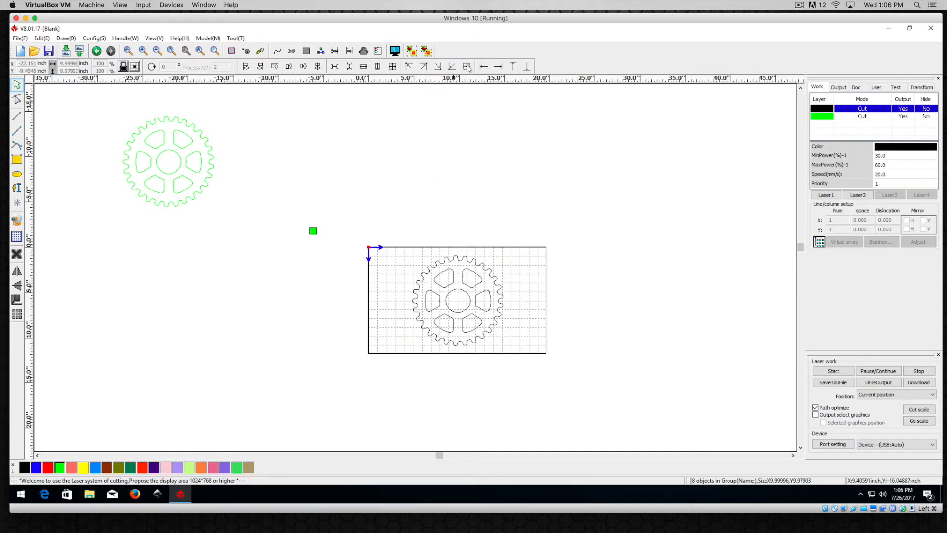
pyautogui.moveTo(467, 67)
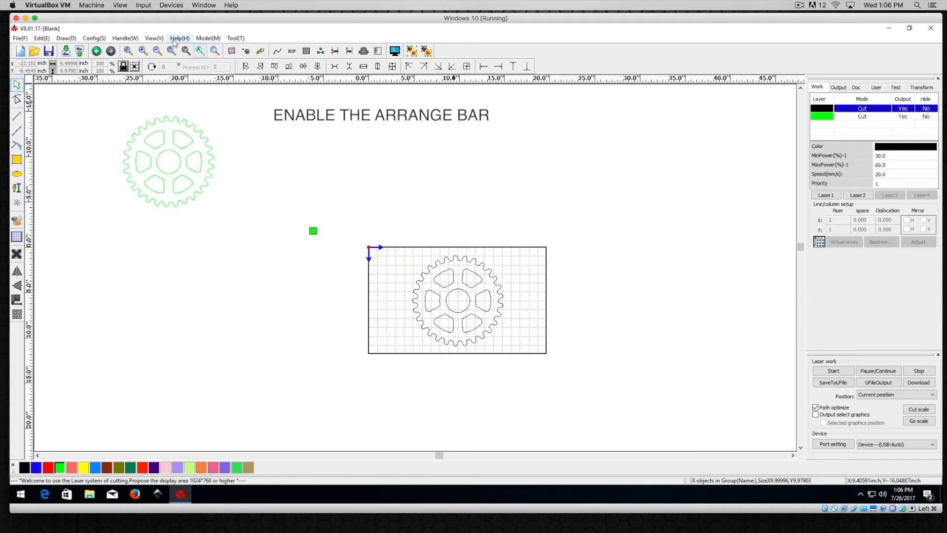
# - Hide and then re-enable the alignment and arranging toolbar
pyautogui.click(154, 38)
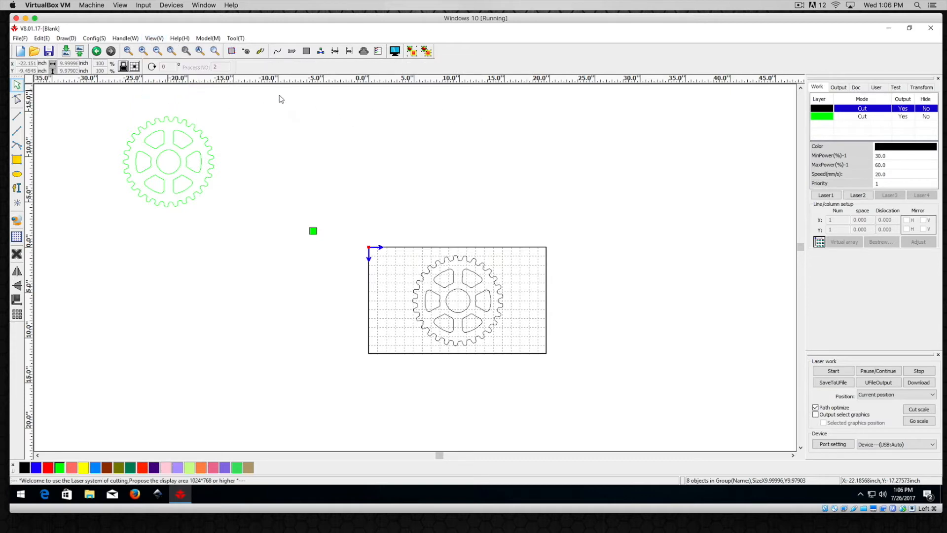
pyautogui.moveTo(453, 67)
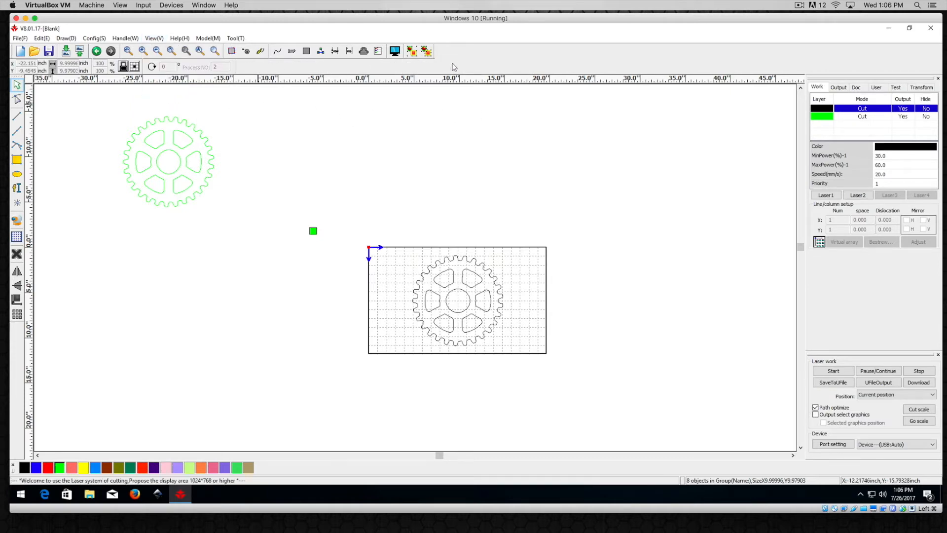
pyautogui.moveTo(253, 67)
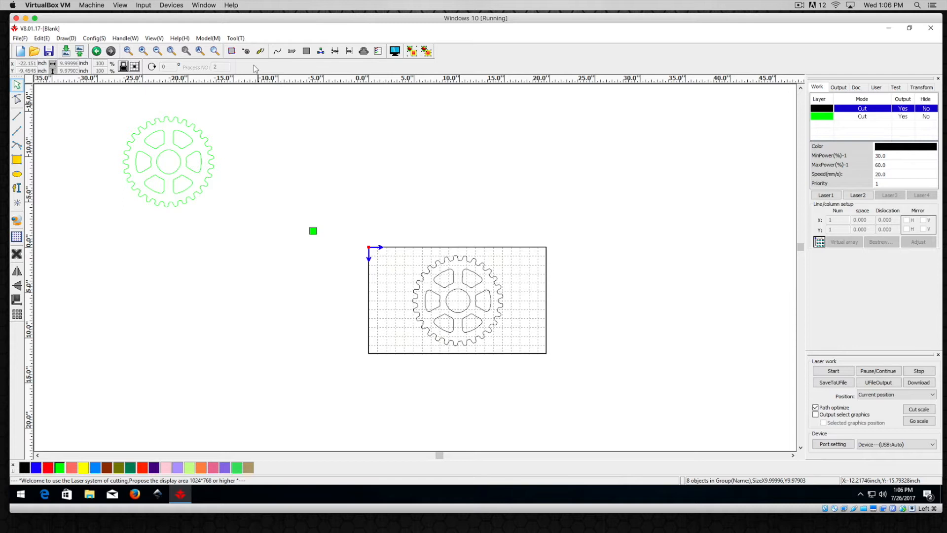
pyautogui.moveTo(153, 38)
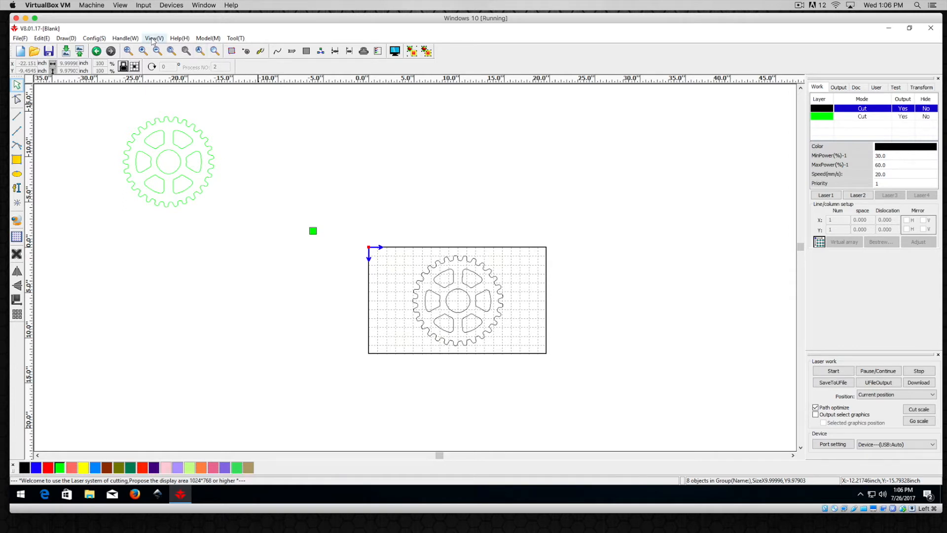
pyautogui.click(154, 37)
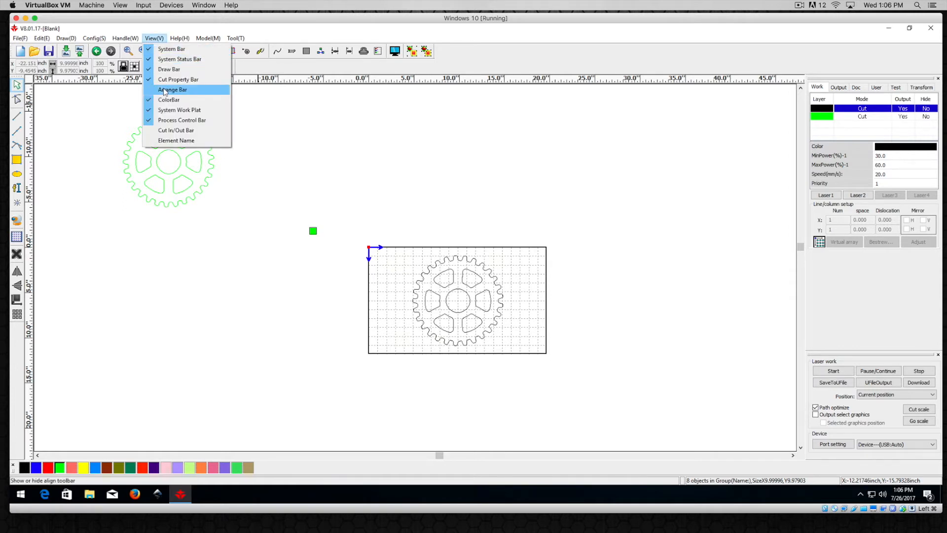
pyautogui.click(173, 90)
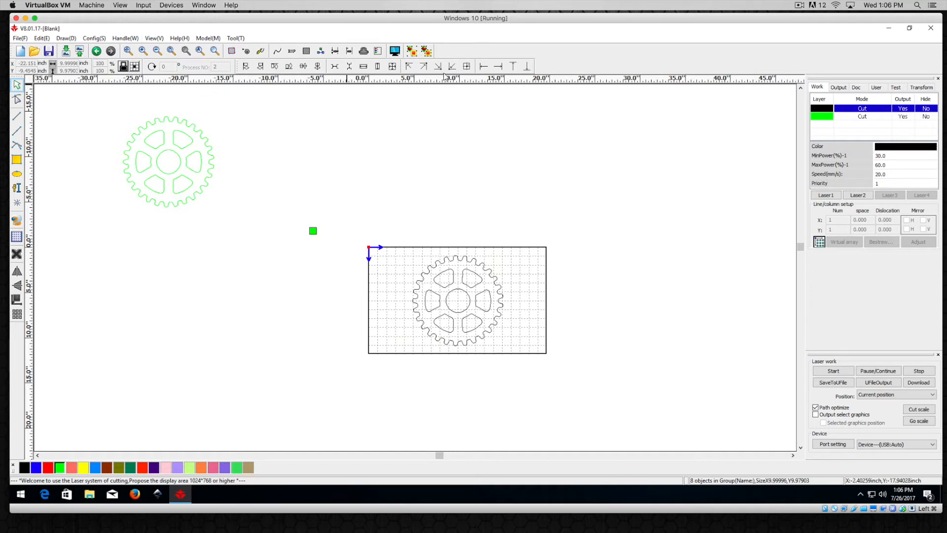
pyautogui.moveTo(143, 131)
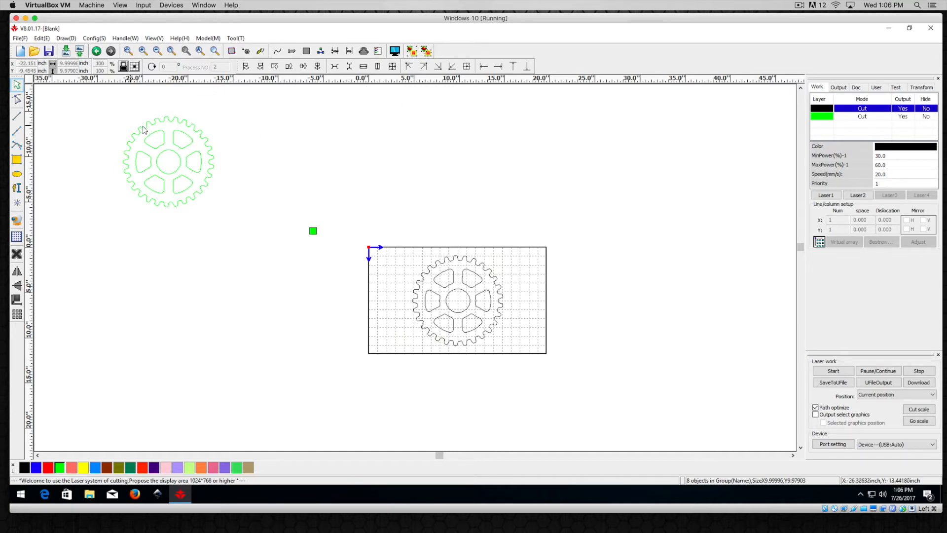
# - Select the green gear and apply Center page to place it over the black gear
pyautogui.click(168, 161)
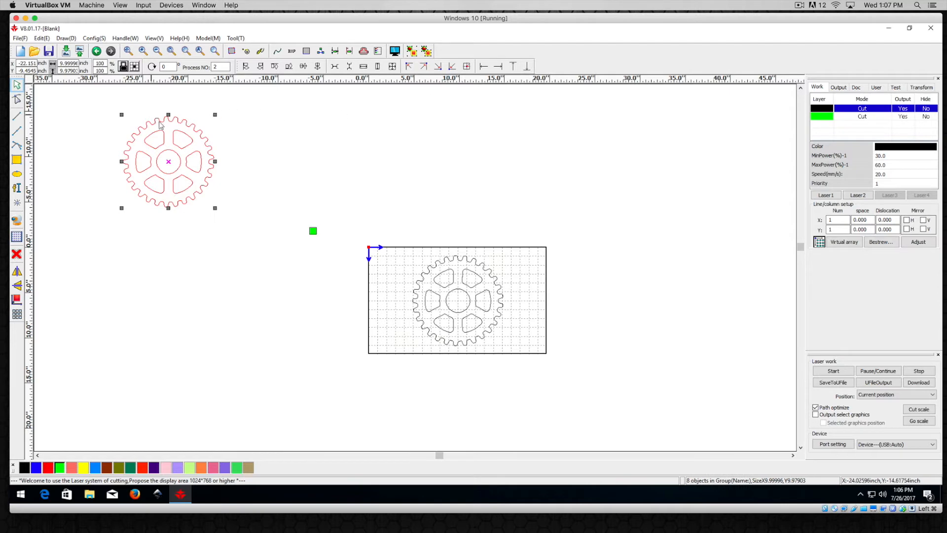
pyautogui.moveTo(474, 175)
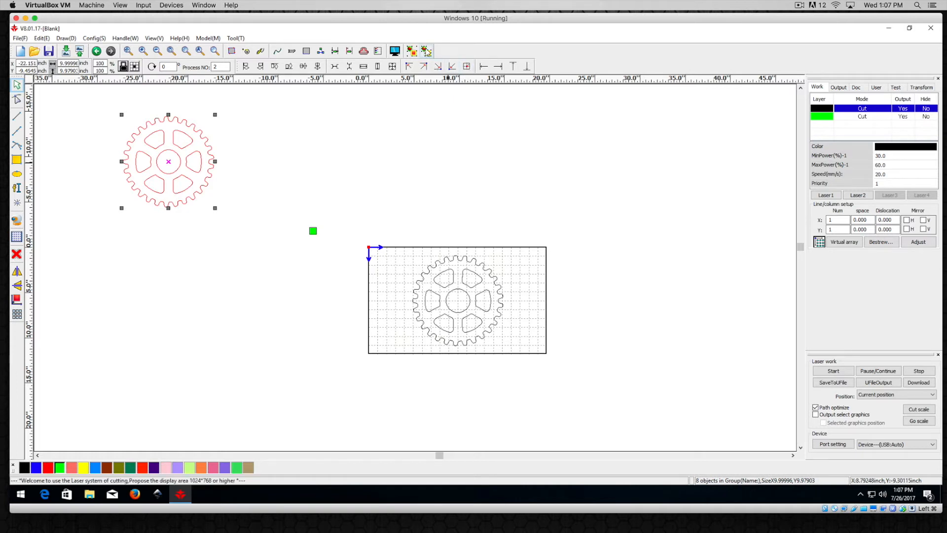
pyautogui.click(241, 237)
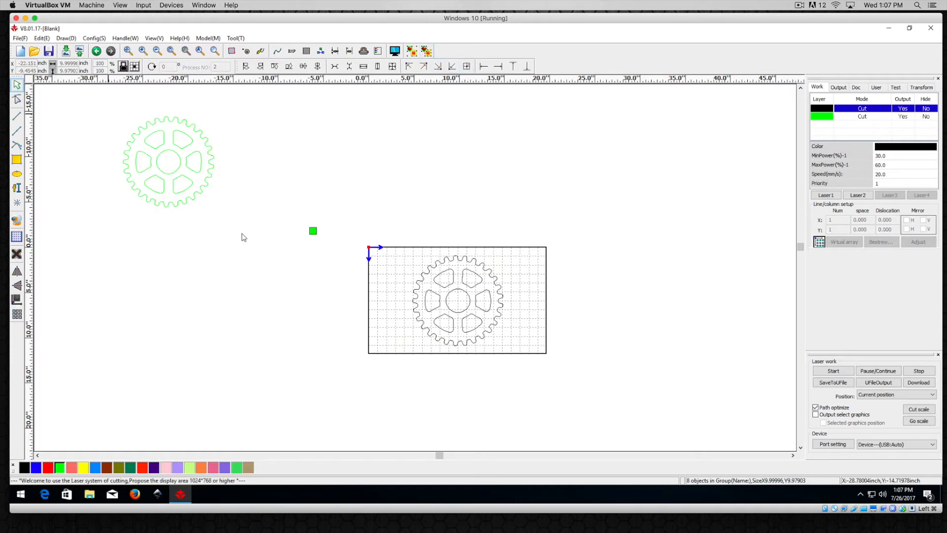
pyautogui.click(168, 162)
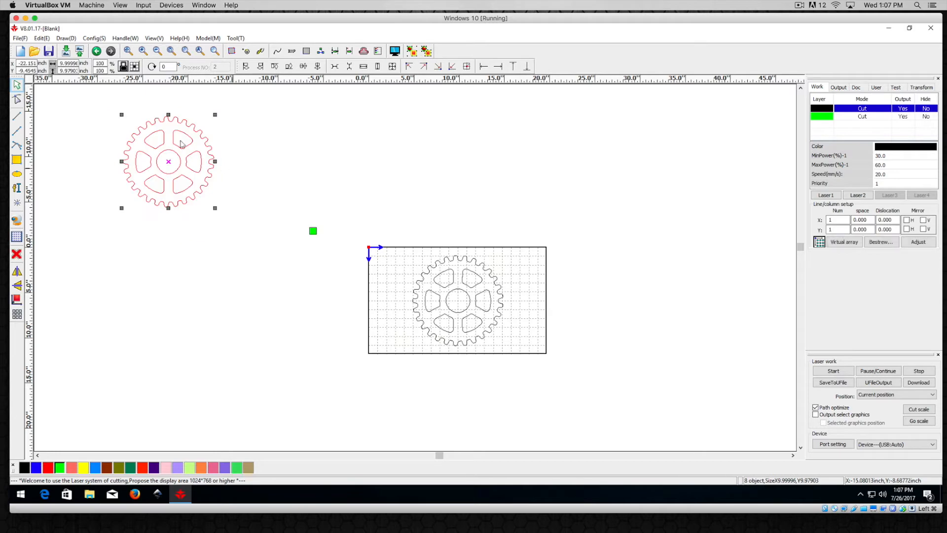
pyautogui.moveTo(209, 130)
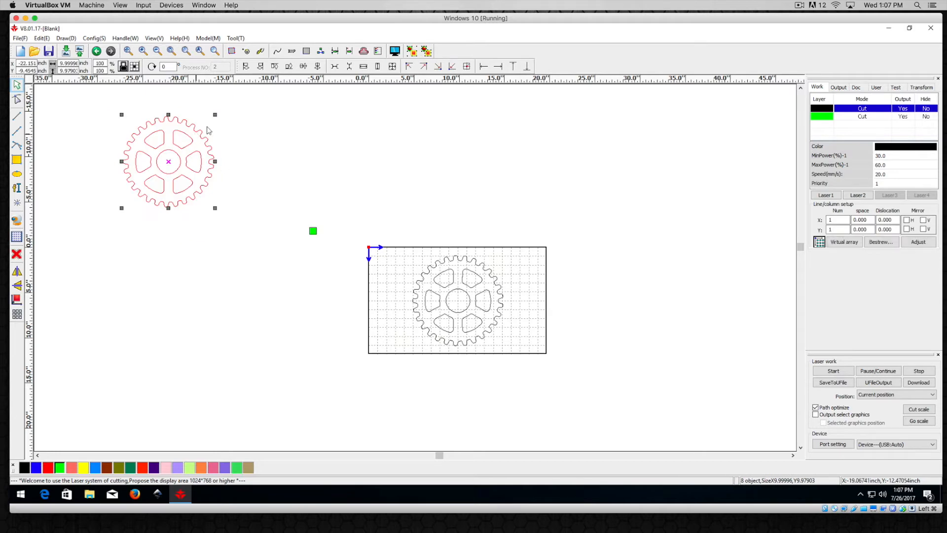
pyautogui.click(167, 139)
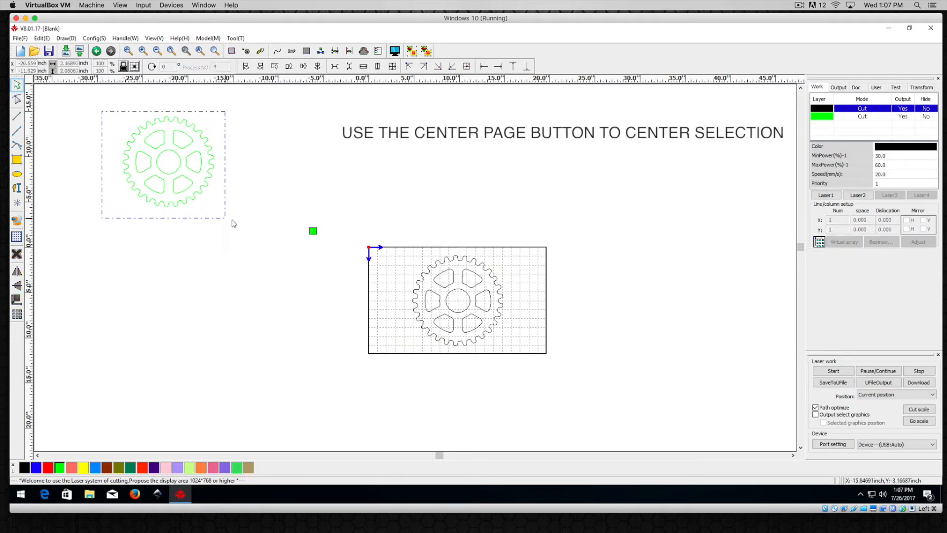
pyautogui.click(467, 67)
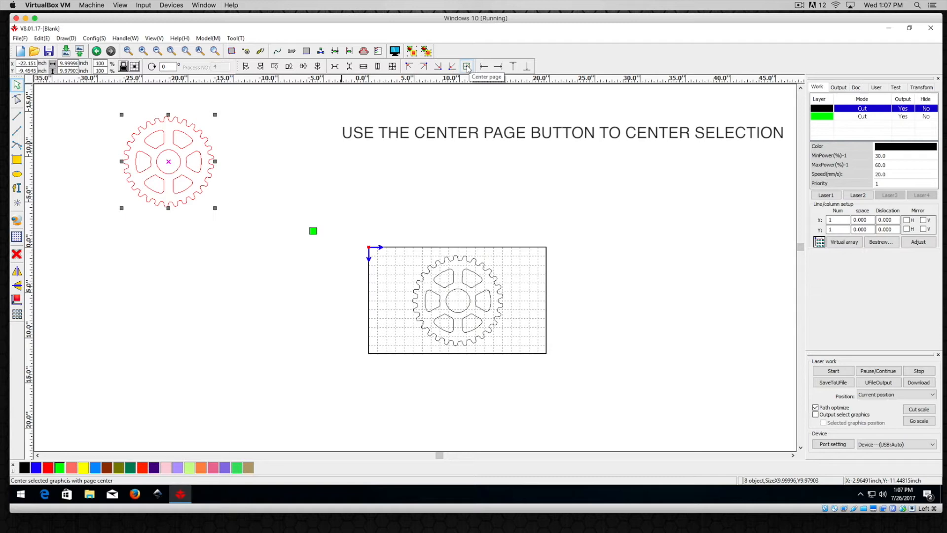
pyautogui.click(466, 66)
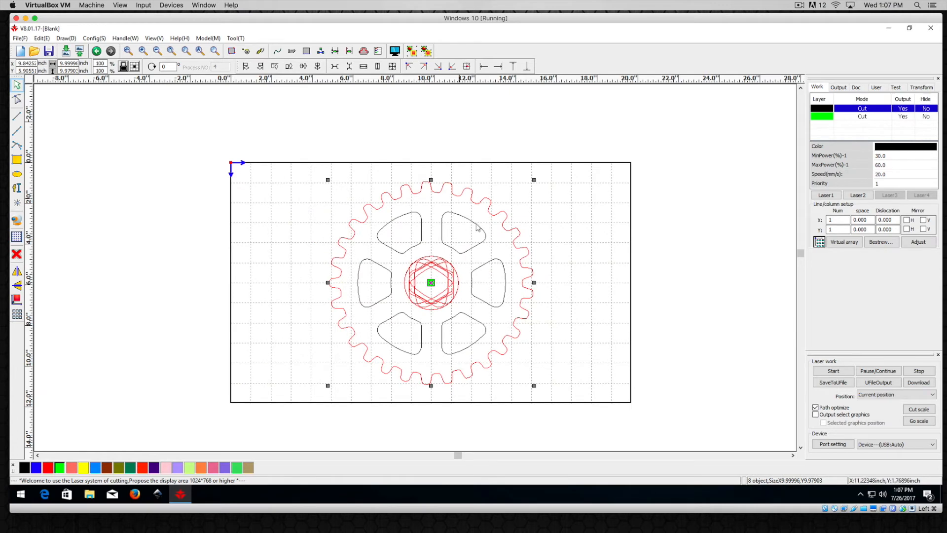
pyautogui.moveTo(423, 291)
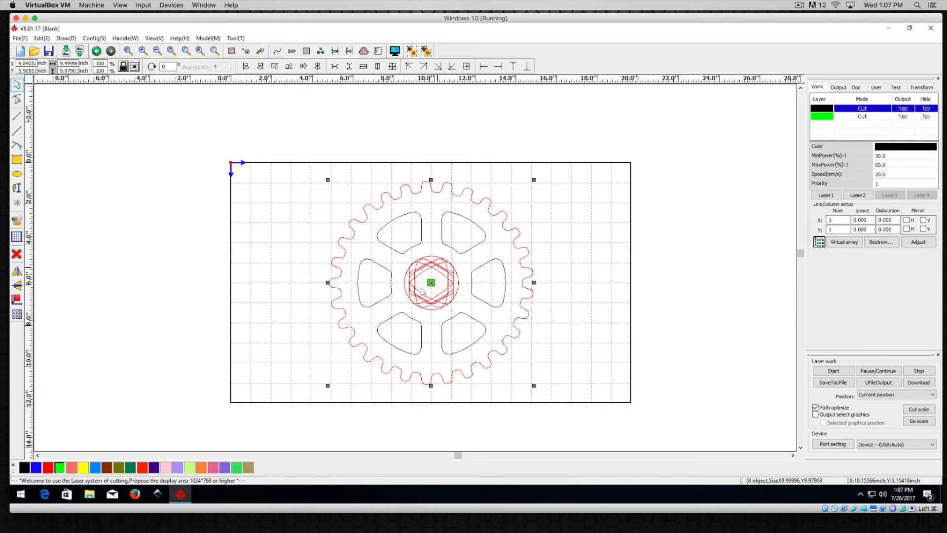
pyautogui.moveTo(487, 268)
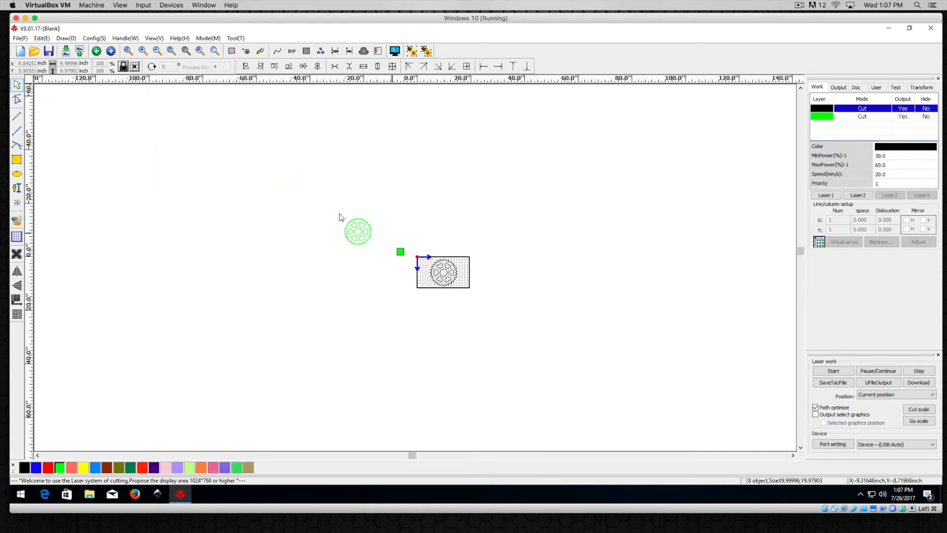
# - Reselect the green gear, apply Center page, and pick the black layer row
pyautogui.click(357, 232)
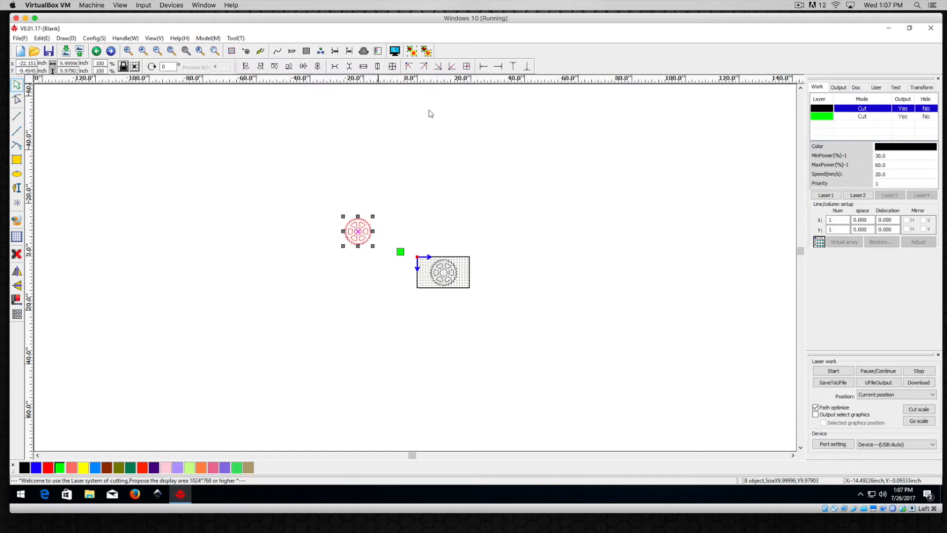
pyautogui.click(412, 51)
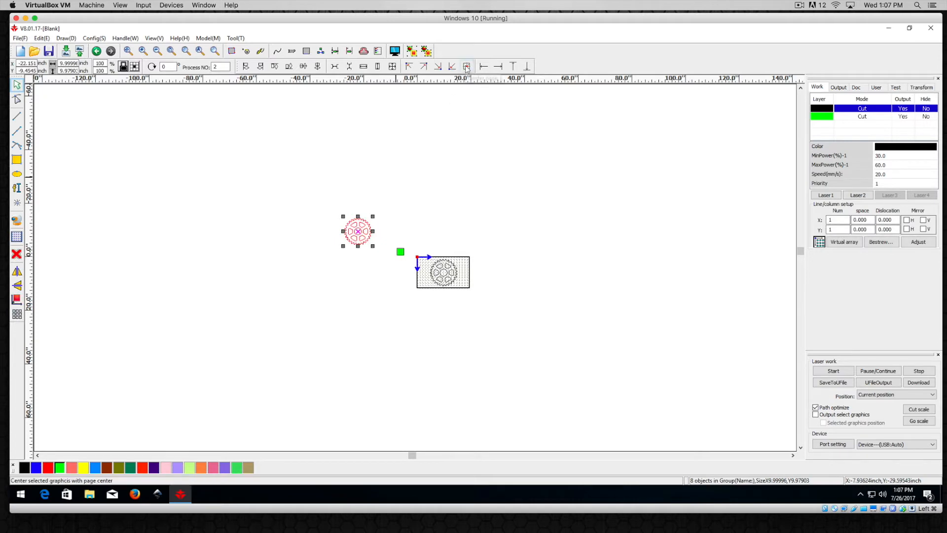
pyautogui.click(467, 67)
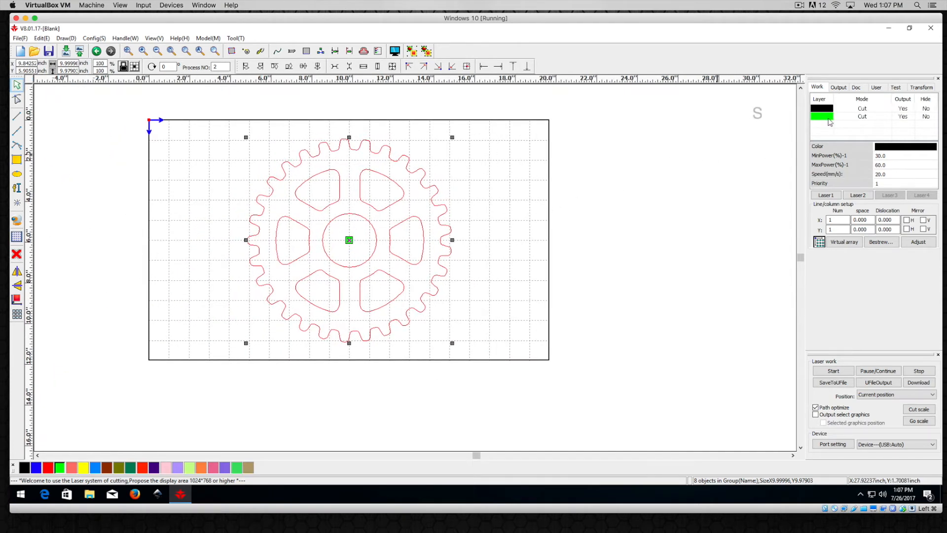
pyautogui.click(839, 108)
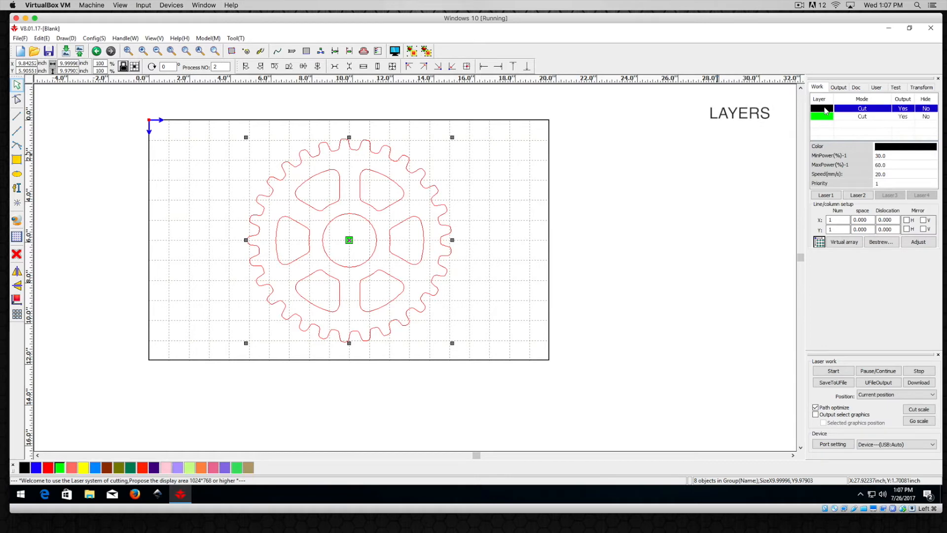
pyautogui.moveTo(841, 111)
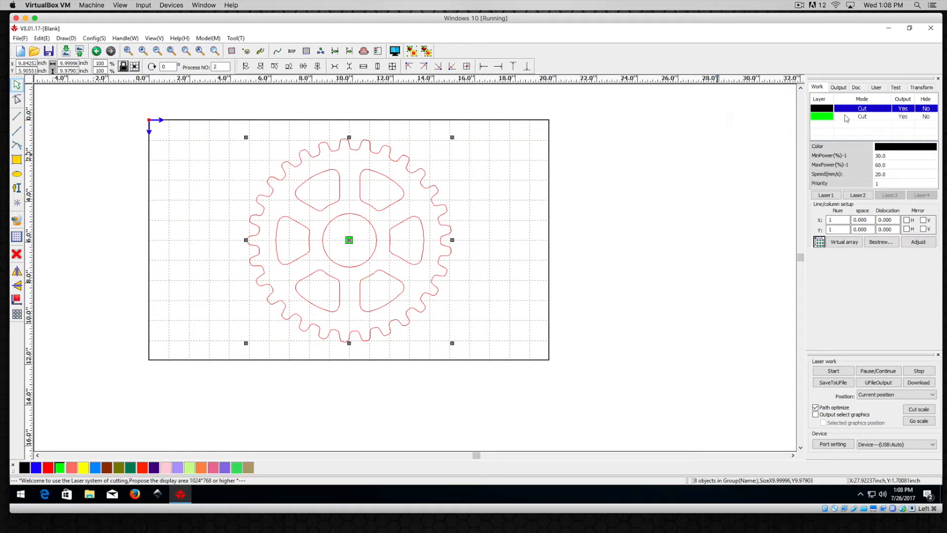
# - Set the green layer's processing mode to Scan with maximum power 70 and confirm
pyautogui.click(862, 116)
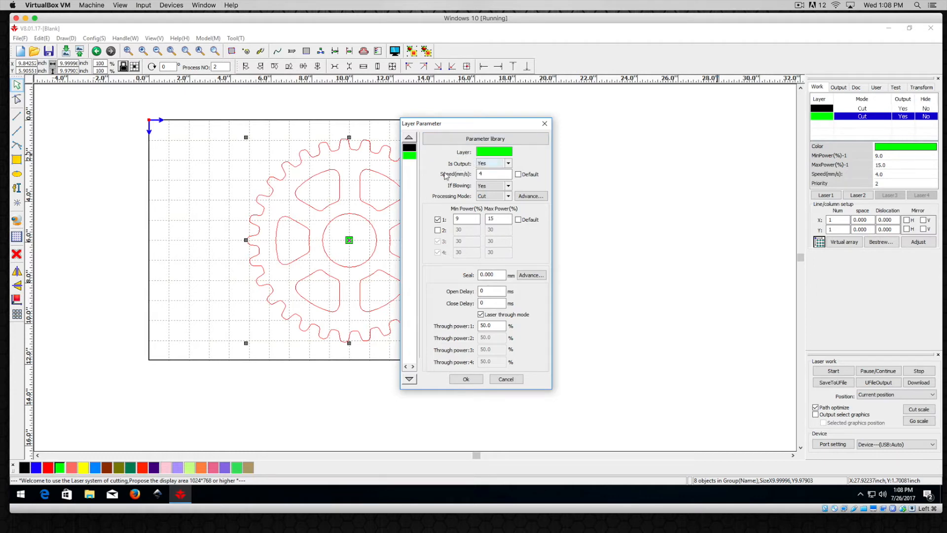
pyautogui.click(494, 174)
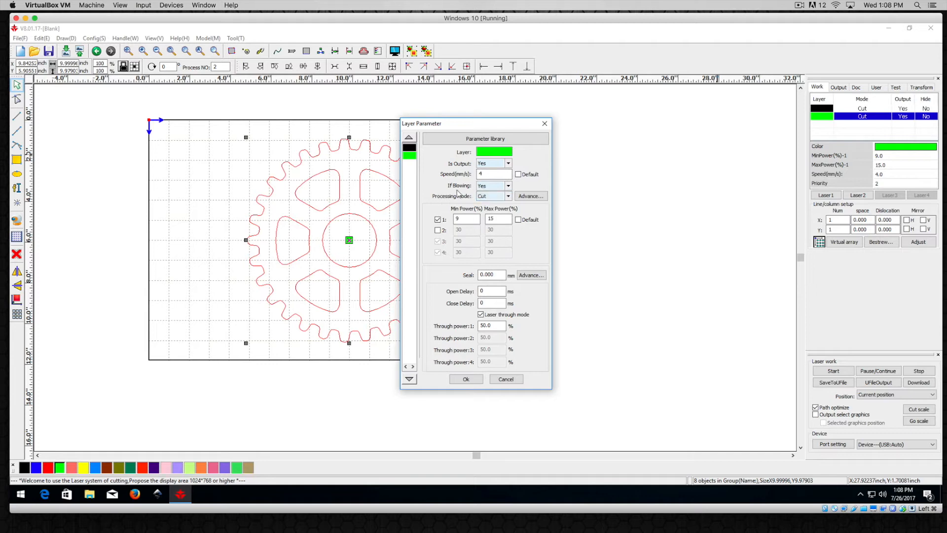
pyautogui.click(507, 196)
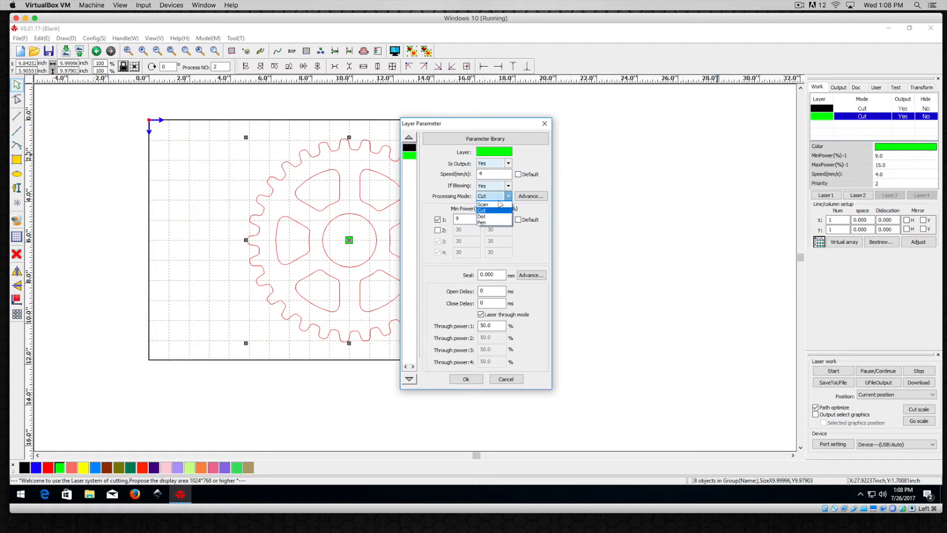
pyautogui.click(484, 204)
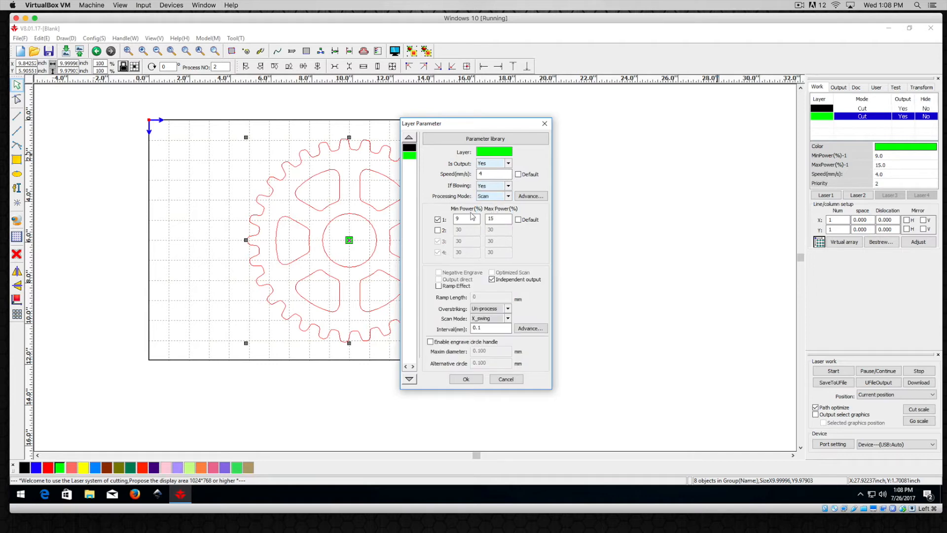
pyautogui.click(498, 219)
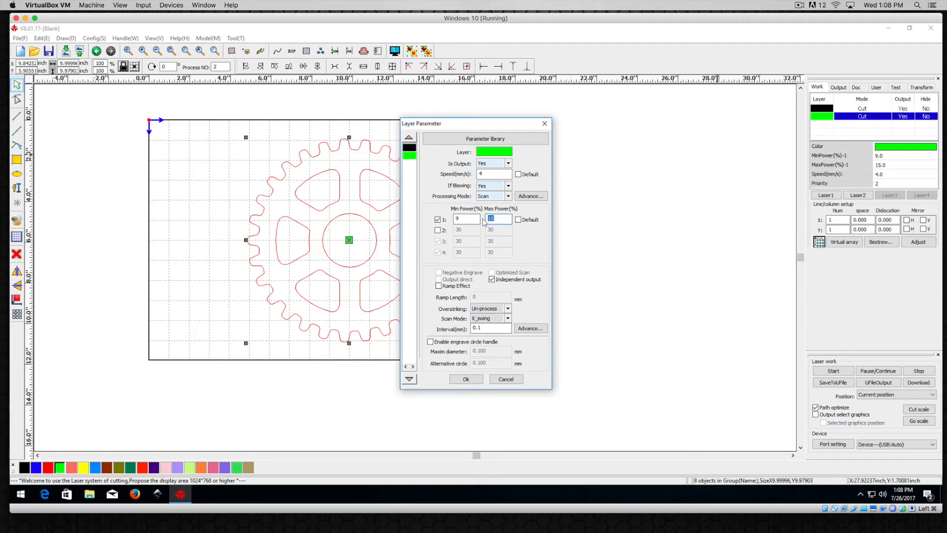
pyautogui.write('70.0')
pyautogui.click(494, 173)
pyautogui.write('200')
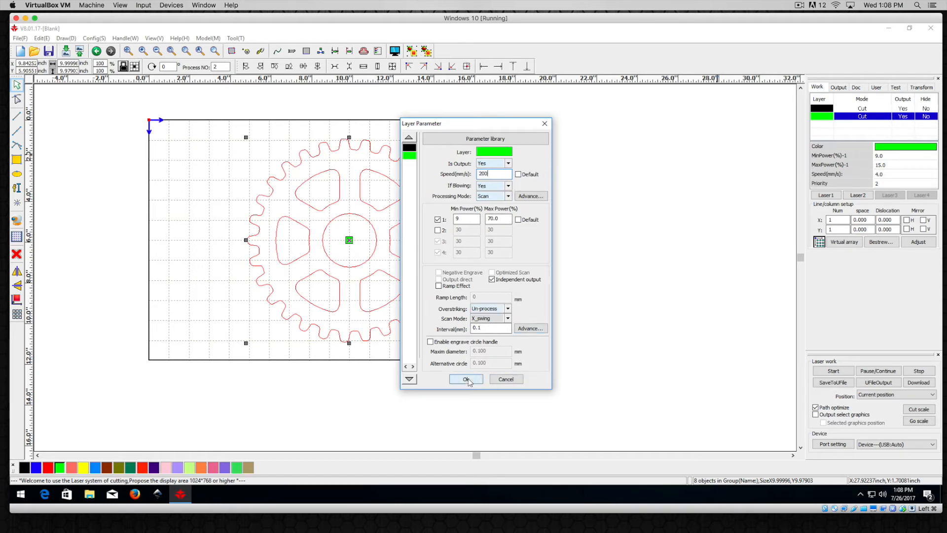
pyautogui.click(466, 379)
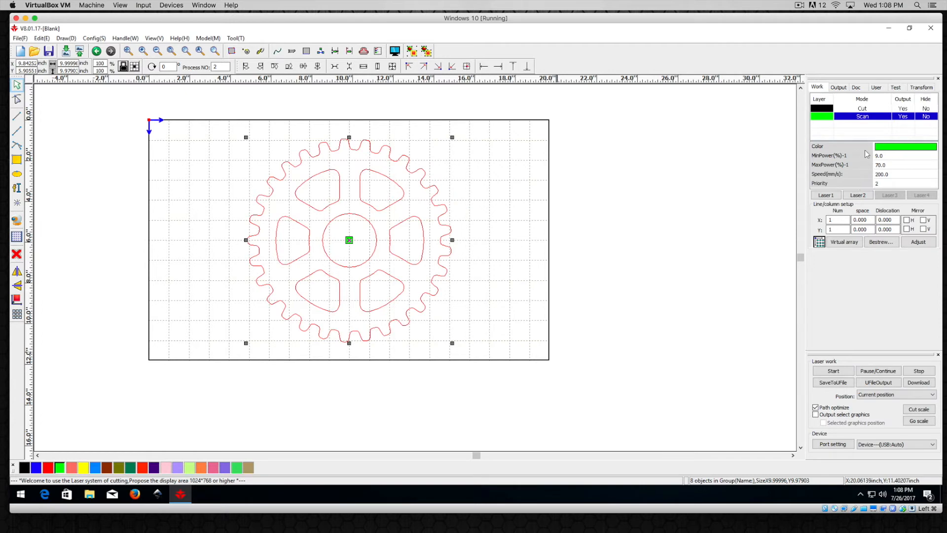
# - Check the black layer, then raise the green Scan layer's speed to 300
pyautogui.click(862, 108)
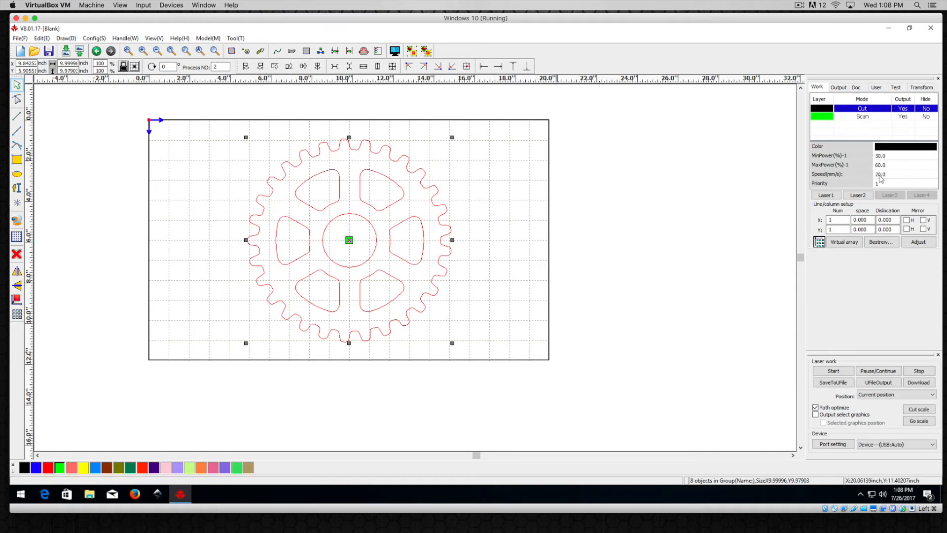
pyautogui.moveTo(861, 166)
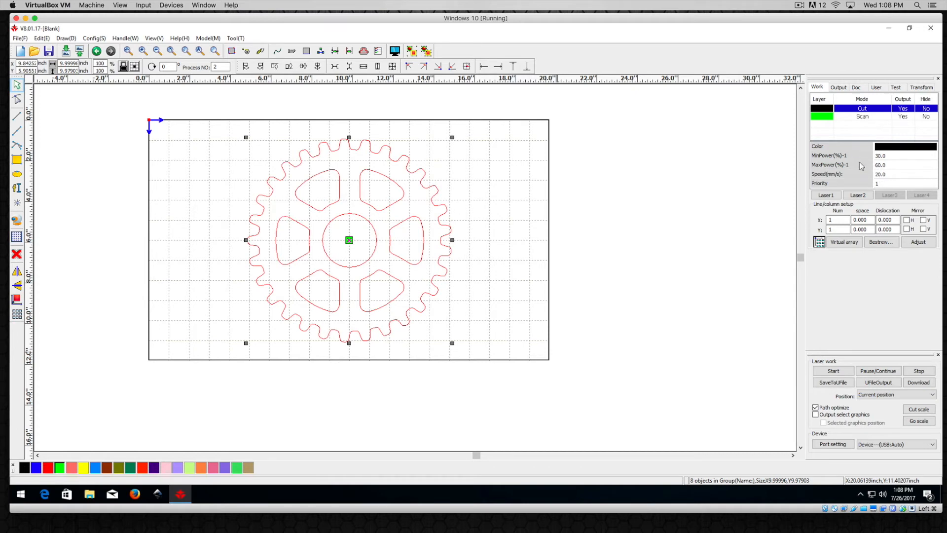
pyautogui.click(862, 116)
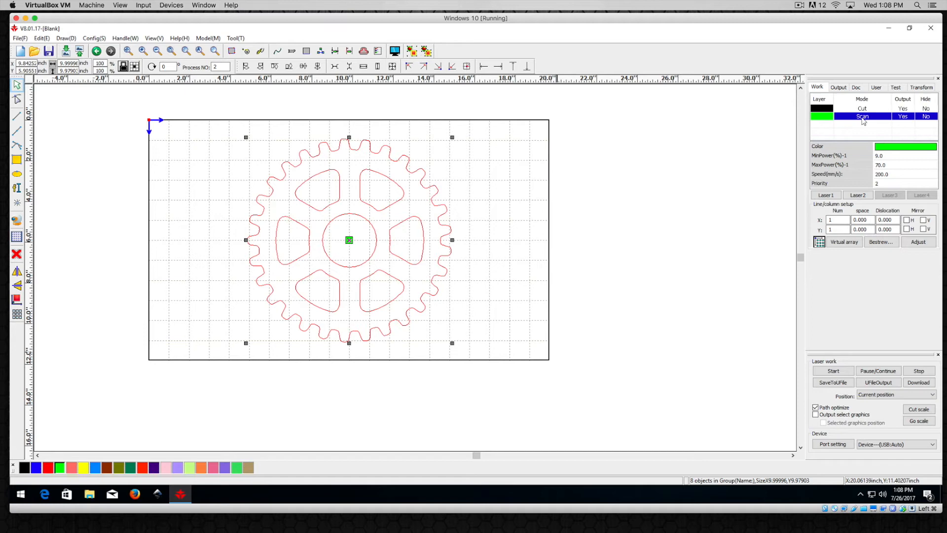
pyautogui.click(893, 174)
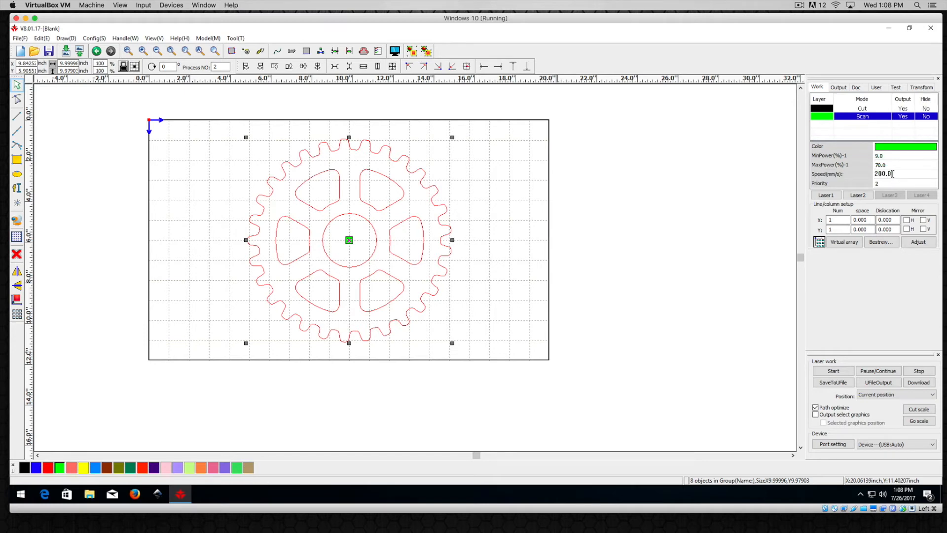
pyautogui.tripleClick(883, 174)
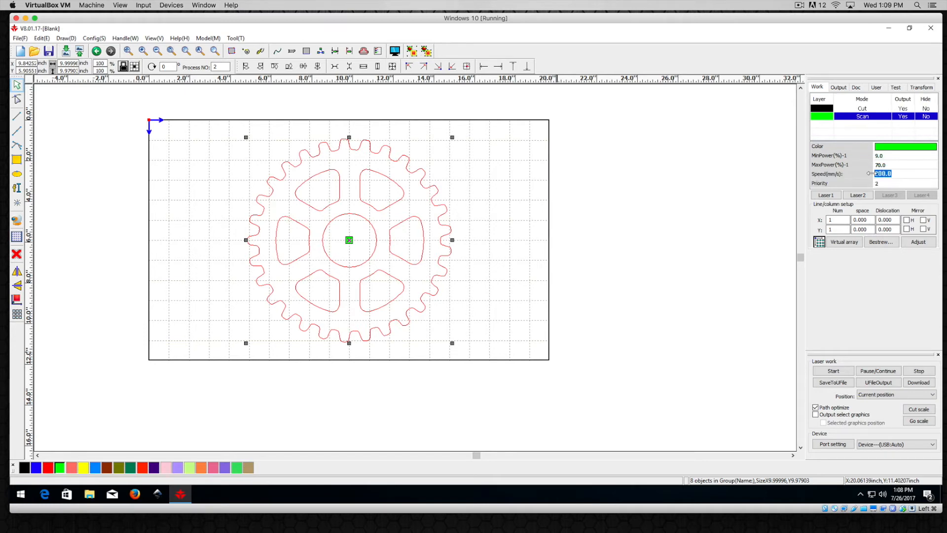
pyautogui.write('300')
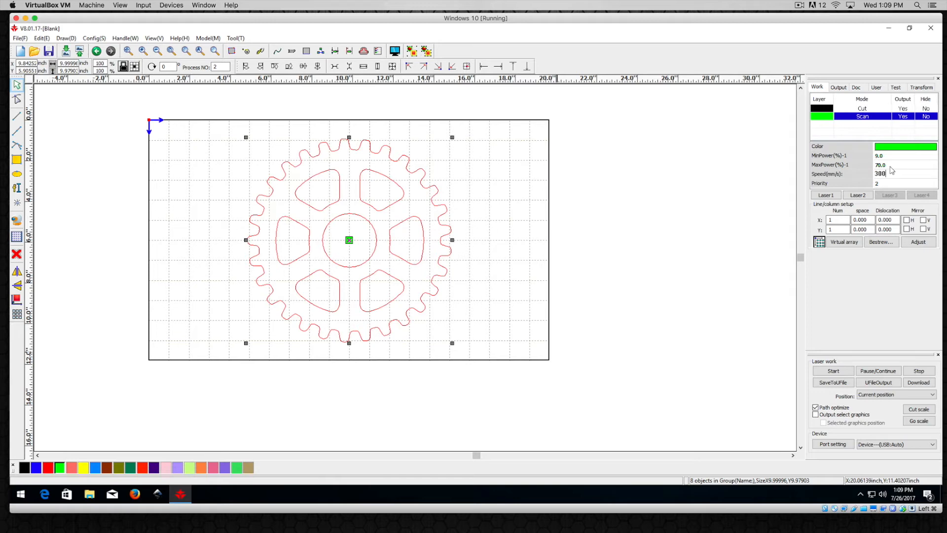
pyautogui.click(885, 164)
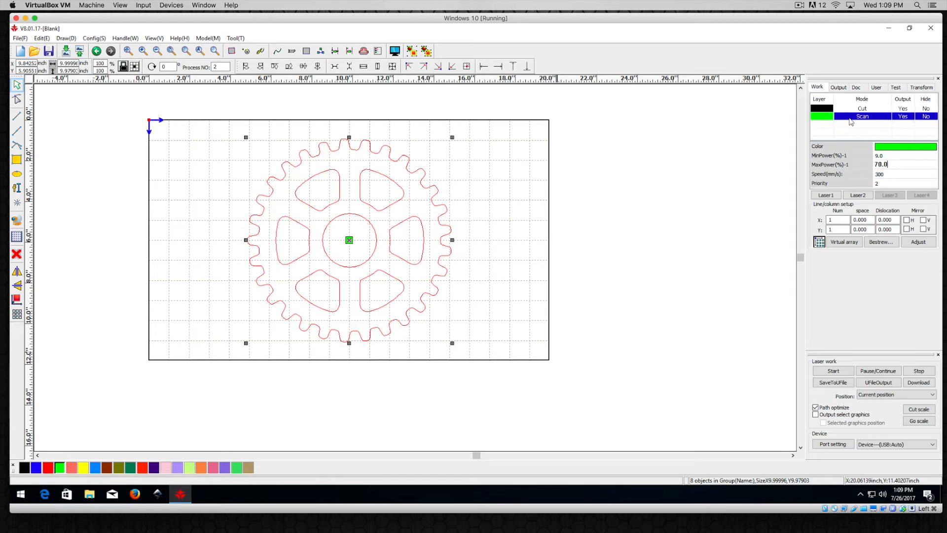
pyautogui.click(880, 164)
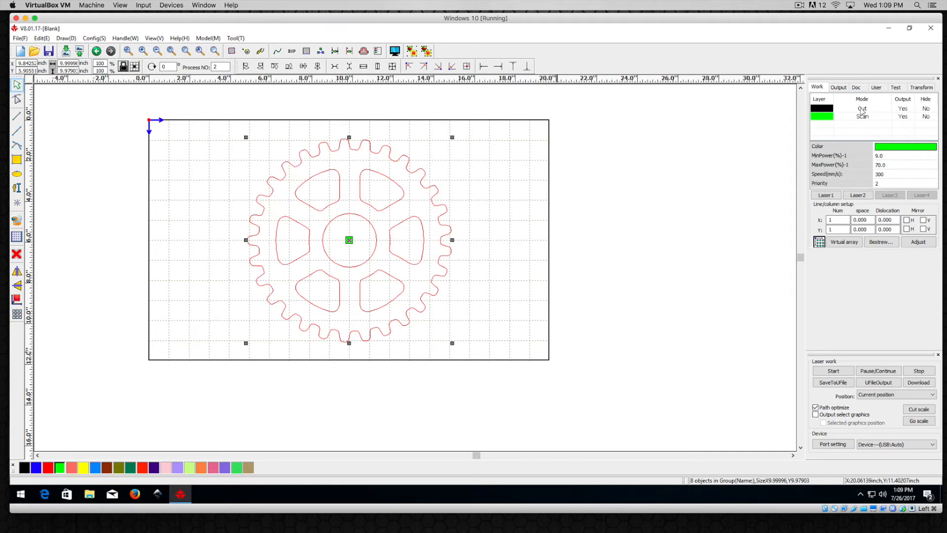
pyautogui.moveTo(857, 110)
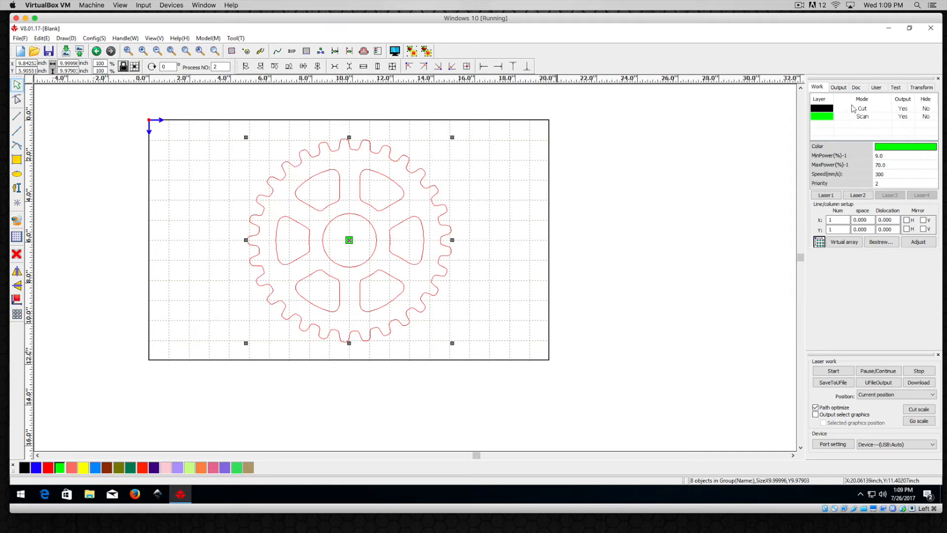
# - Reorder the layers so green Scan has priority 1 and black Cut priority 2
pyautogui.click(861, 108)
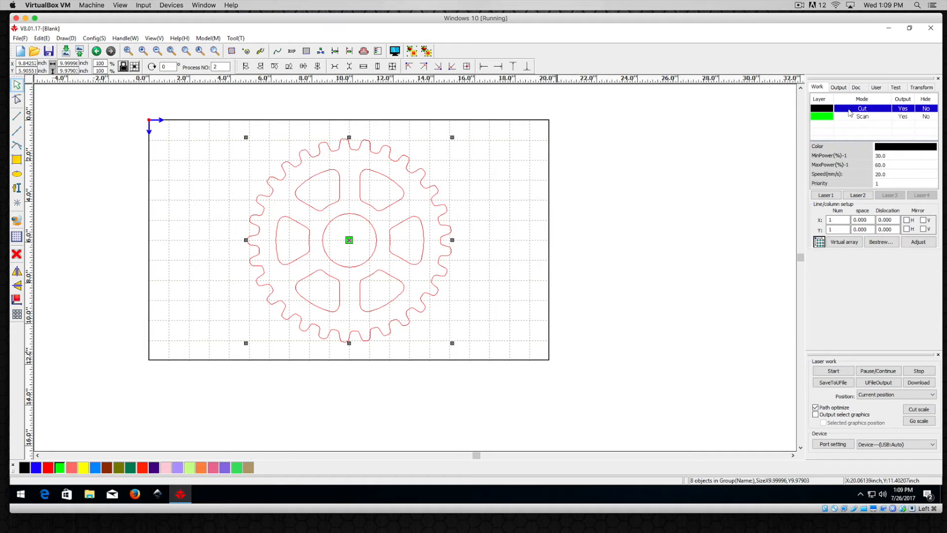
pyautogui.moveTo(861, 118)
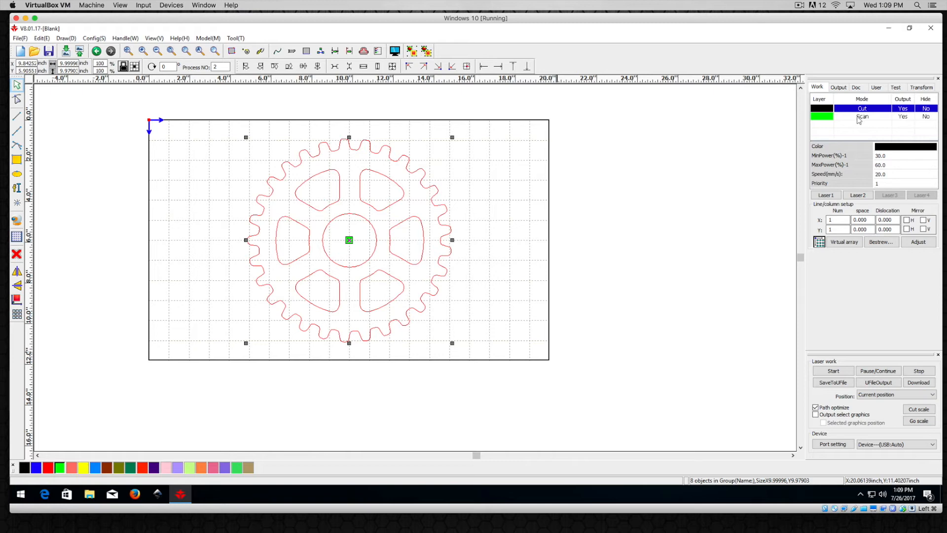
pyautogui.click(823, 109)
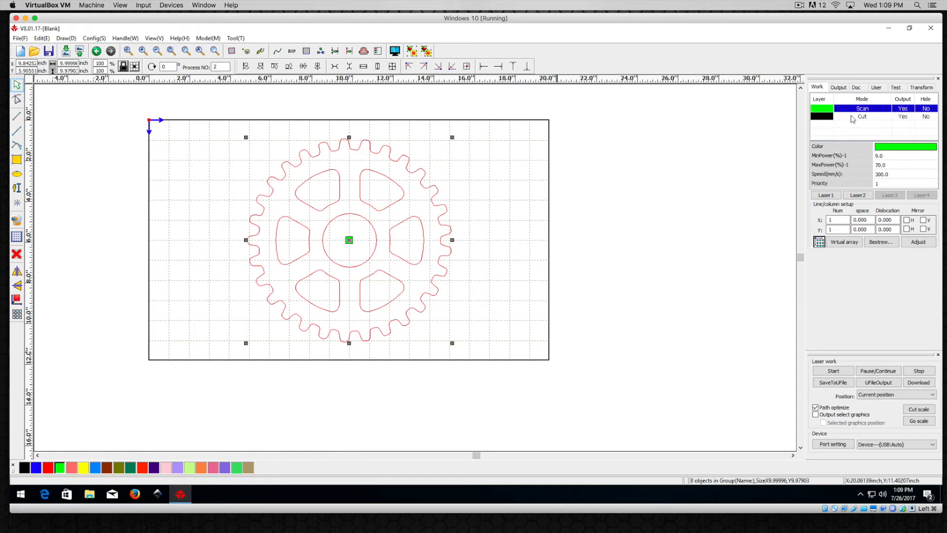
pyautogui.click(861, 116)
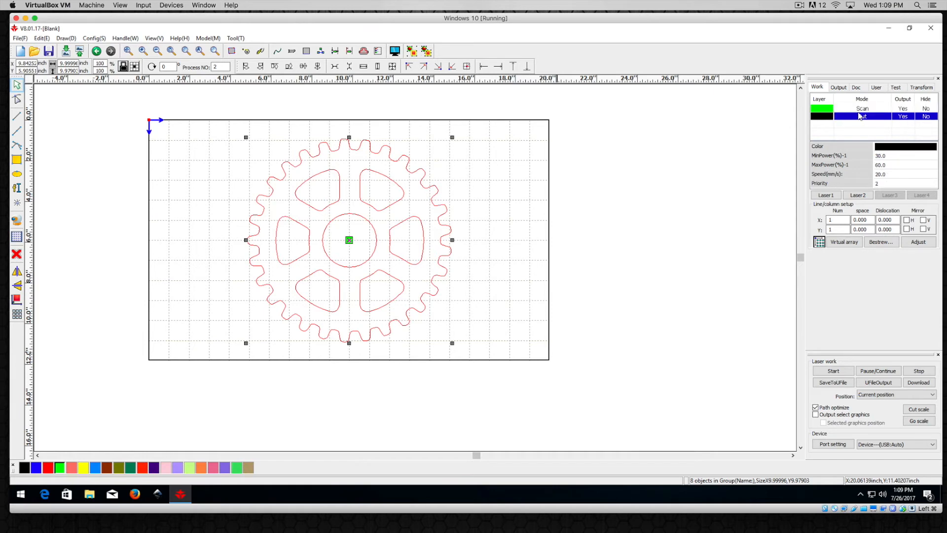
pyautogui.click(862, 108)
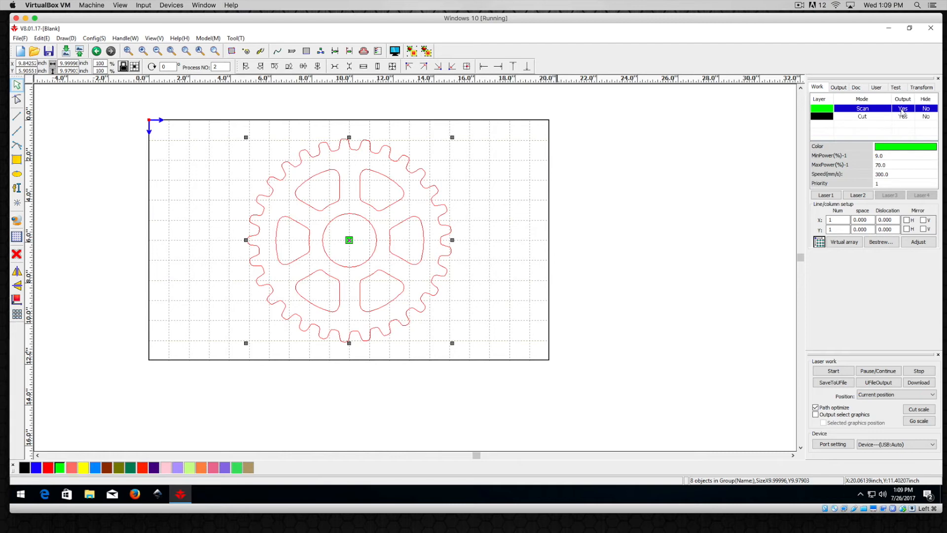
# - Switch the green Scan layer's Output from Yes to No, leaving Cut outputting
pyautogui.click(862, 116)
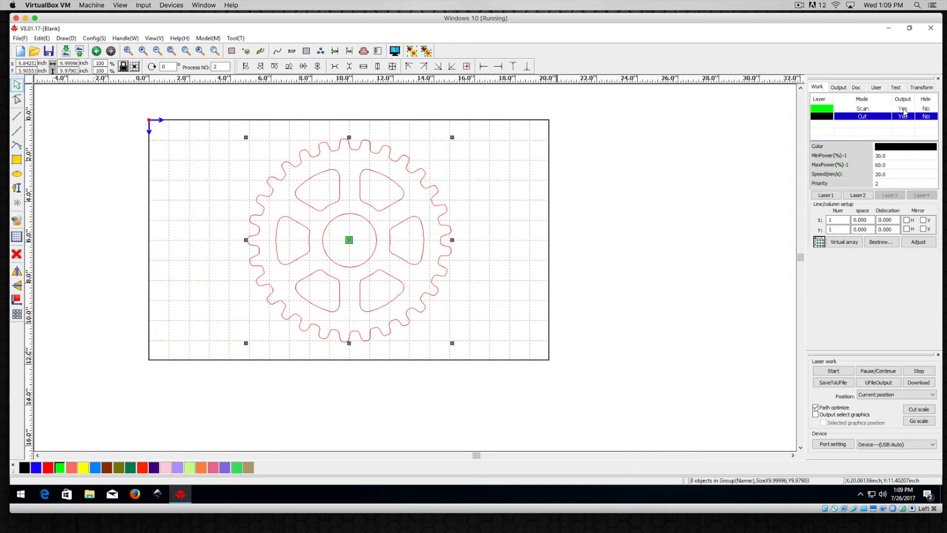
pyautogui.click(862, 108)
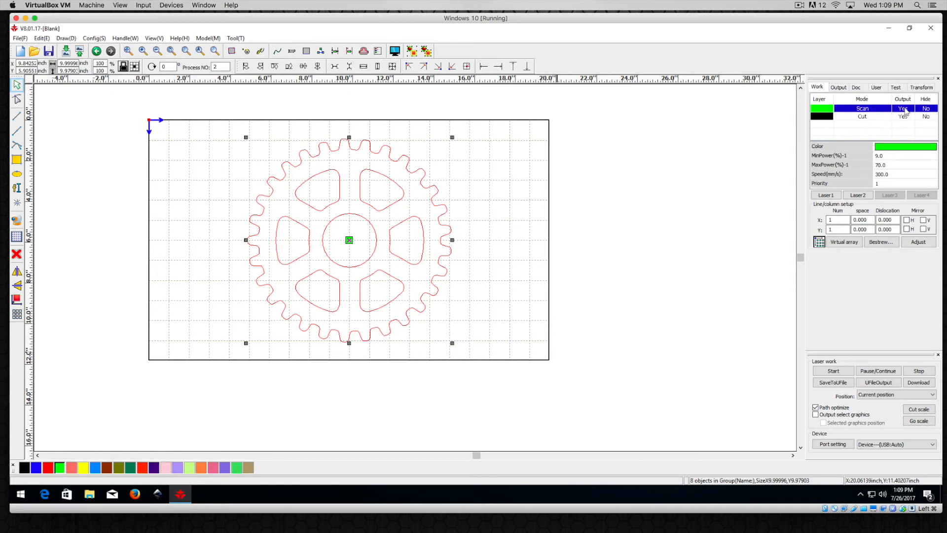
pyautogui.click(904, 108)
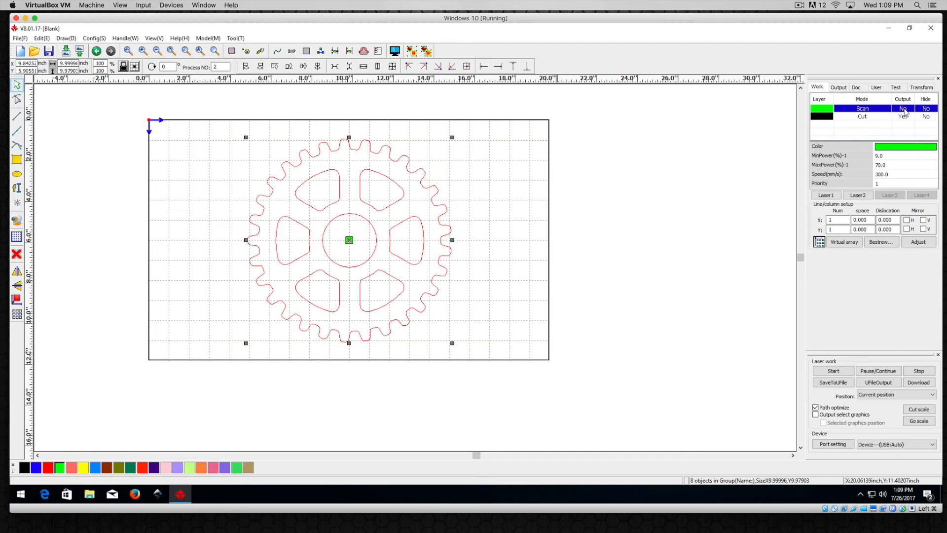
pyautogui.moveTo(907, 113)
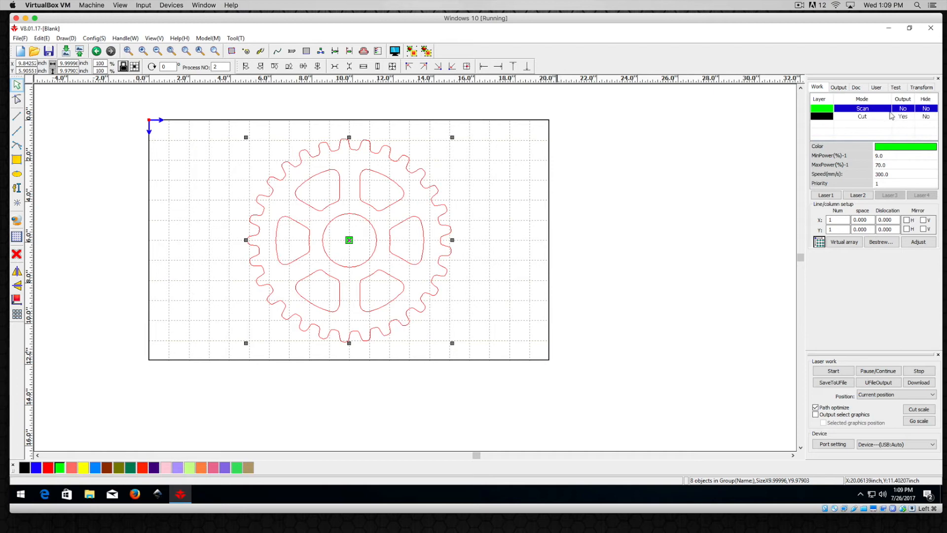
pyautogui.moveTo(907, 119)
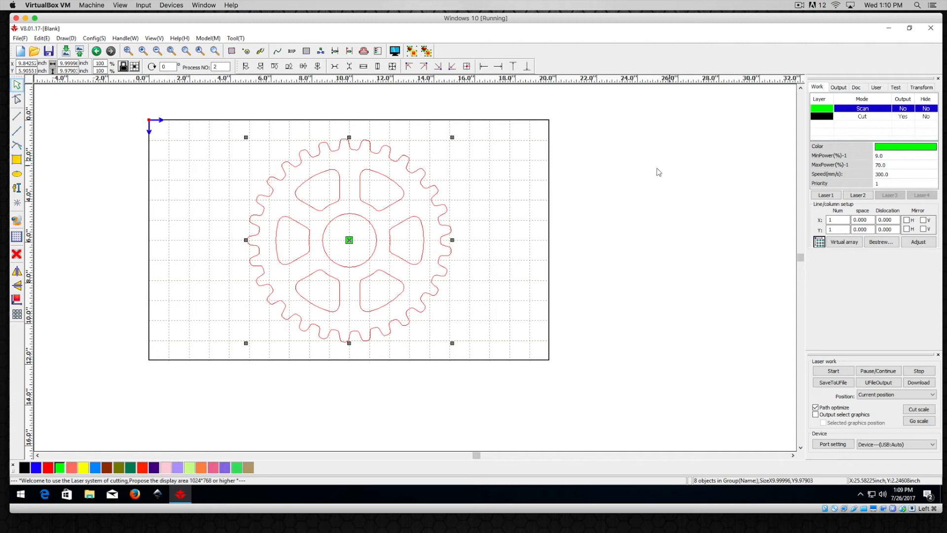
# - Deselect the gear, then hide and unhide the Scan layer to reveal the black cut copy
pyautogui.click(514, 163)
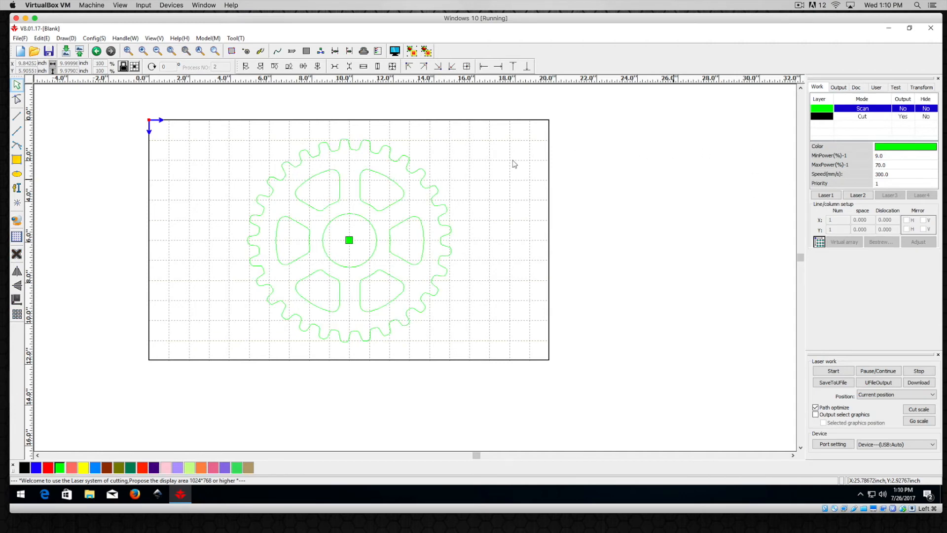
pyautogui.moveTo(509, 194)
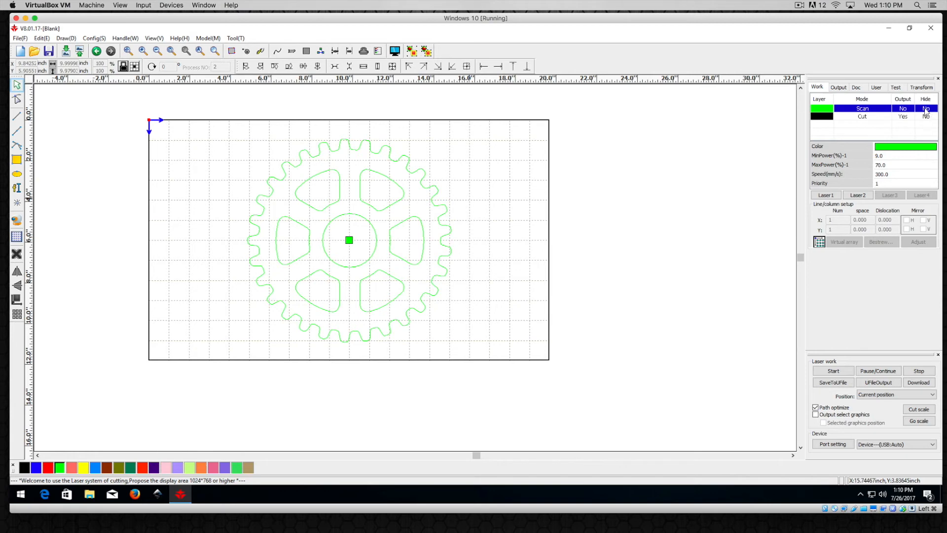
pyautogui.click(926, 108)
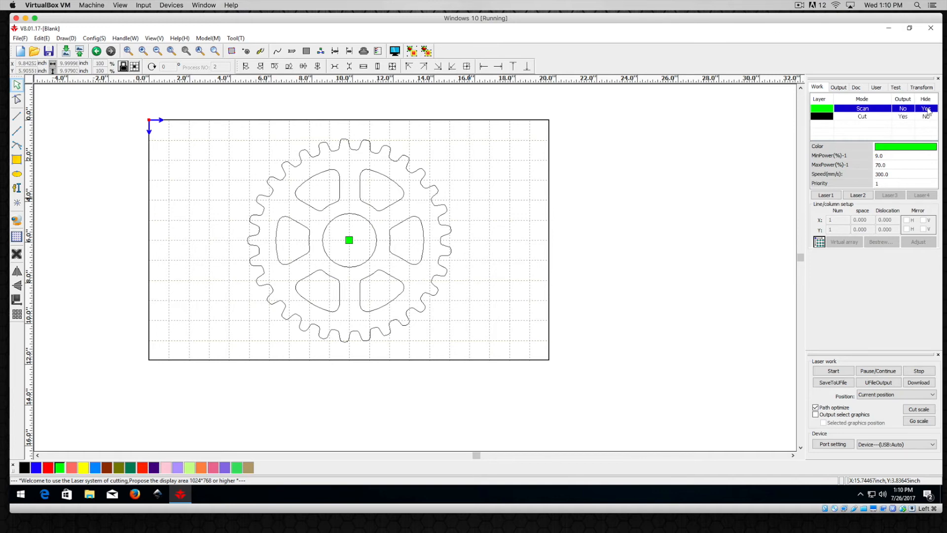
pyautogui.click(925, 108)
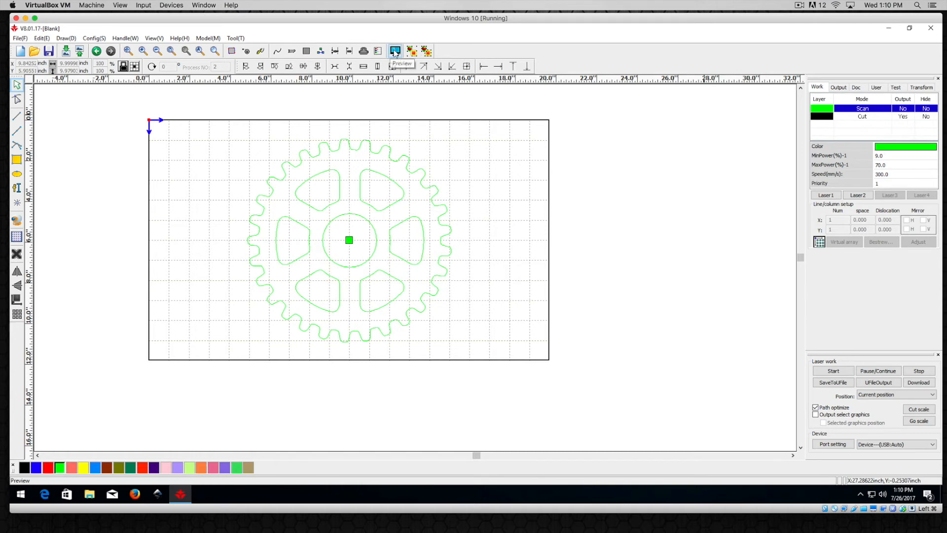
pyautogui.click(395, 51)
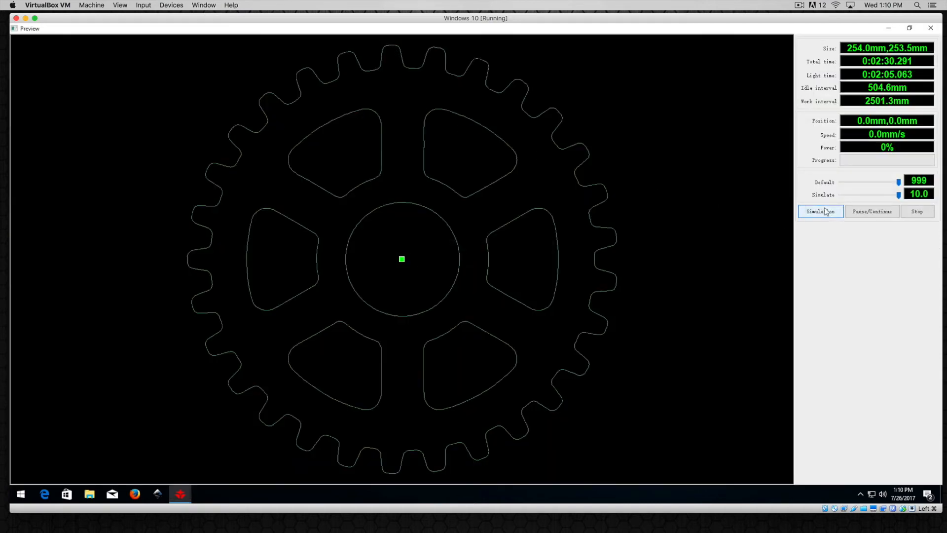
pyautogui.click(821, 210)
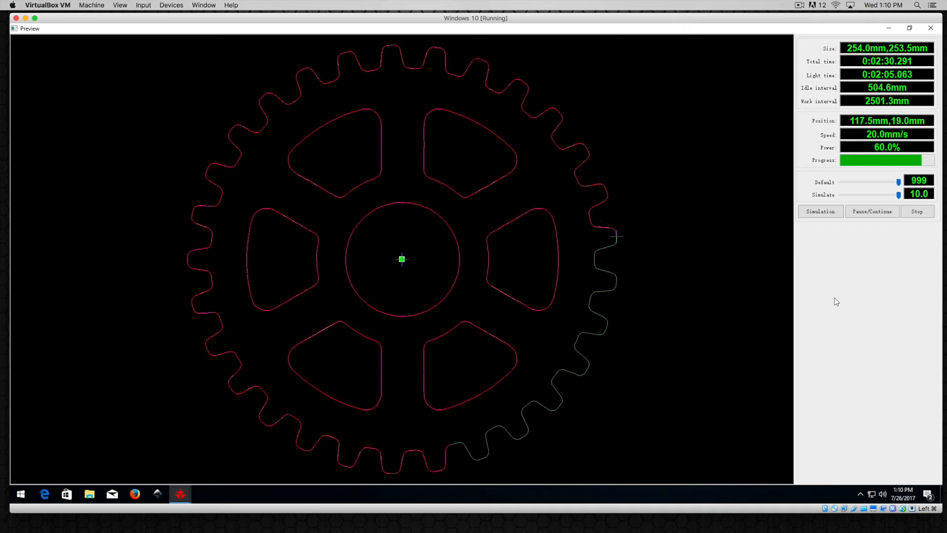
pyautogui.click(917, 212)
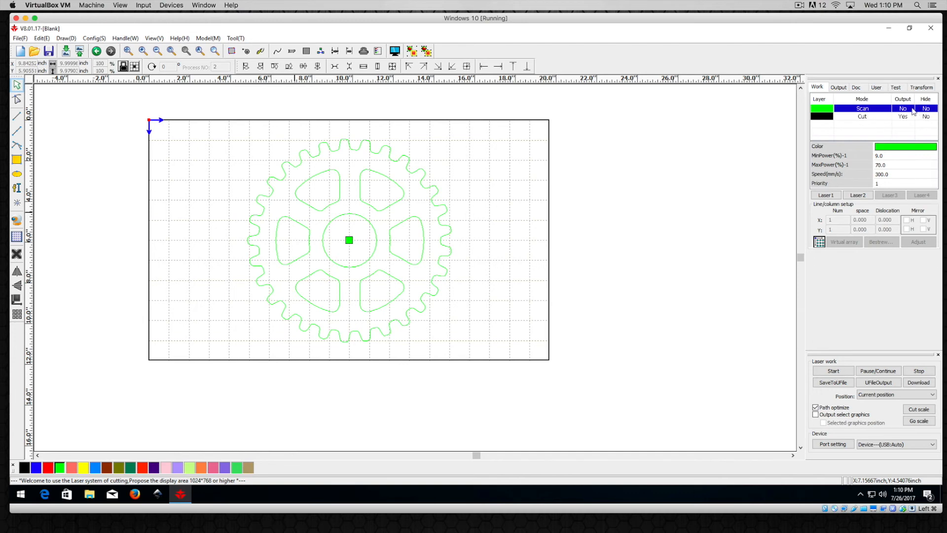
# - Set the Scan layer's Output to Yes, then run, restart and stop the Preview simulation
pyautogui.click(903, 108)
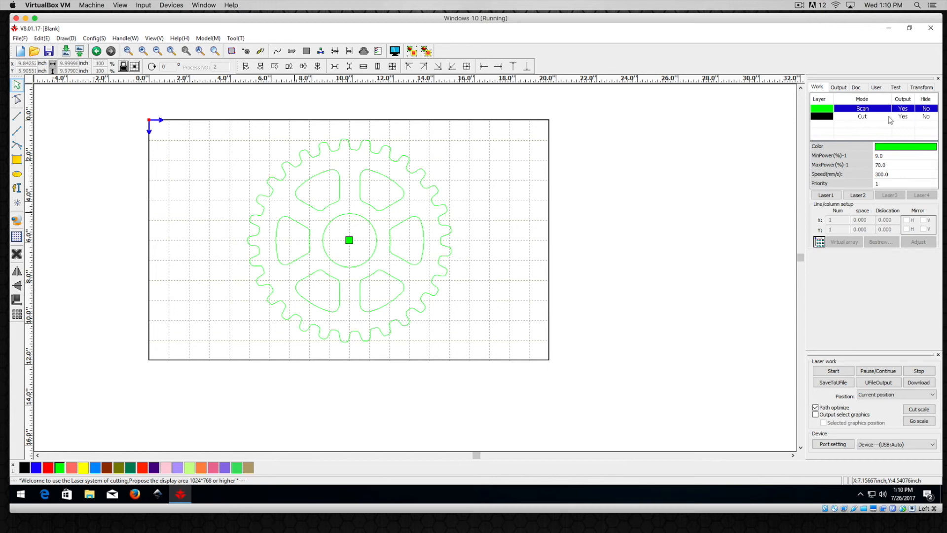
pyautogui.moveTo(413, 51)
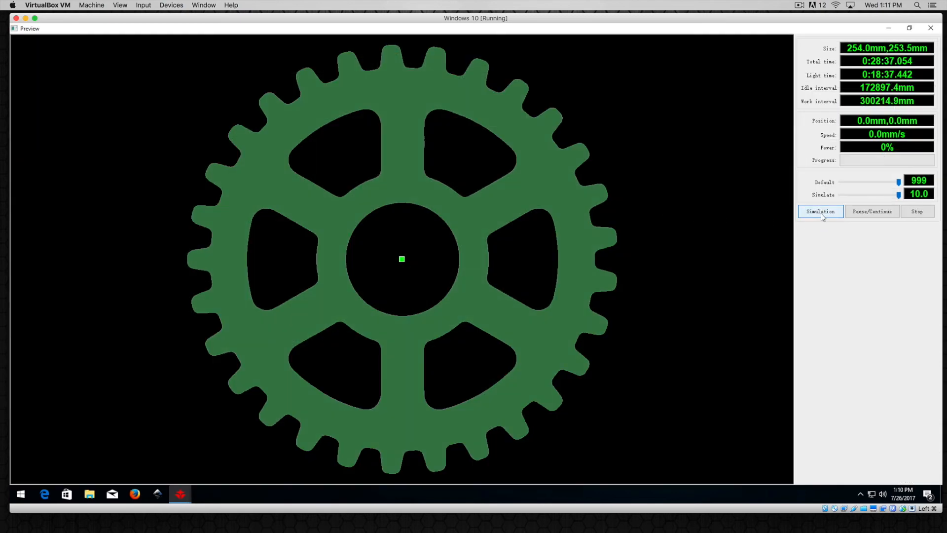
pyautogui.click(820, 211)
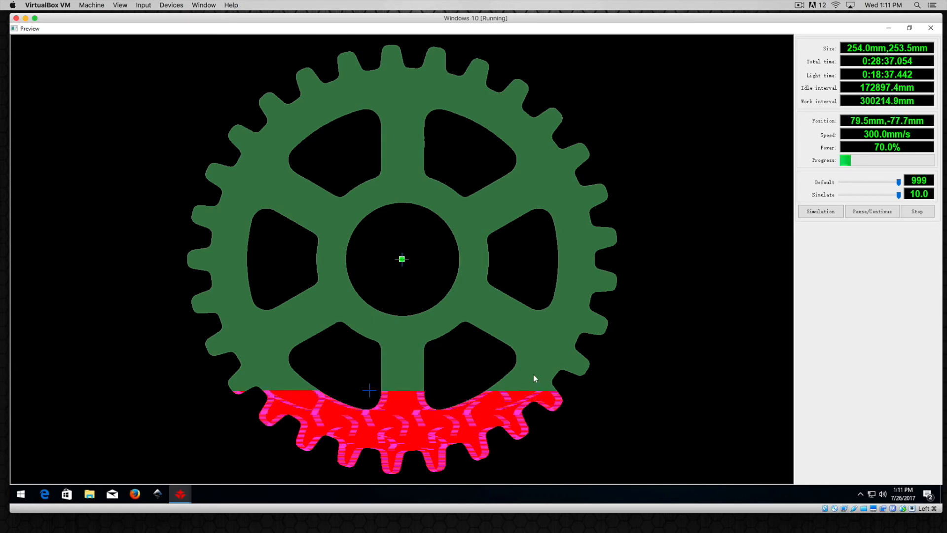
pyautogui.moveTo(492, 296)
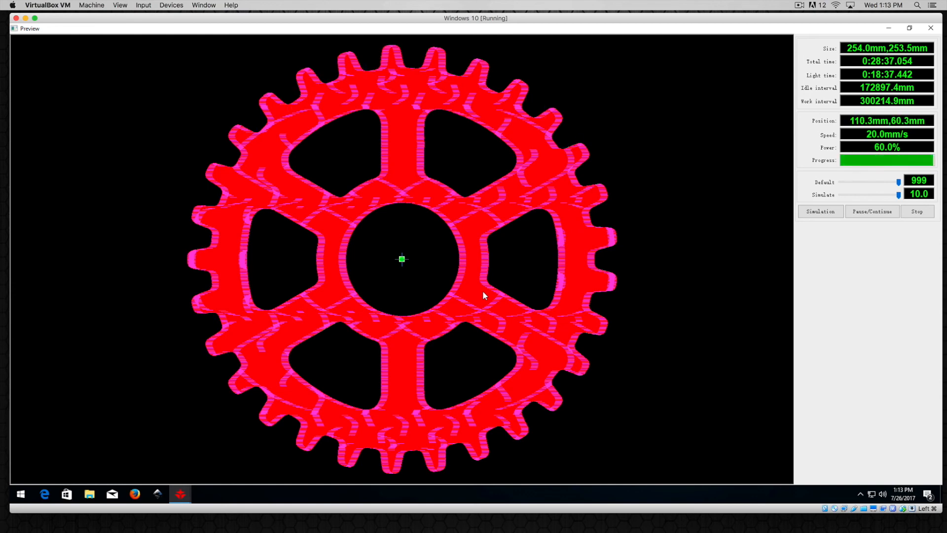
pyautogui.click(917, 211)
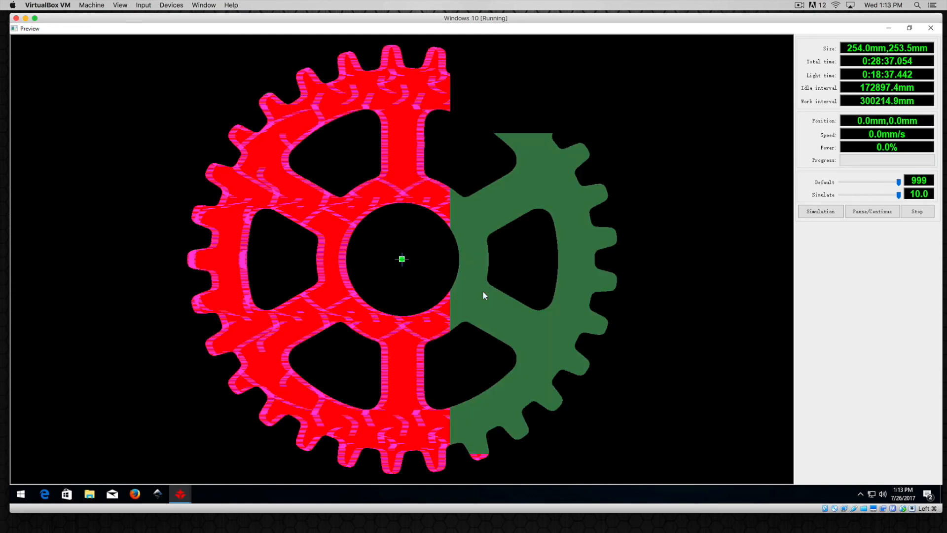
pyautogui.click(820, 212)
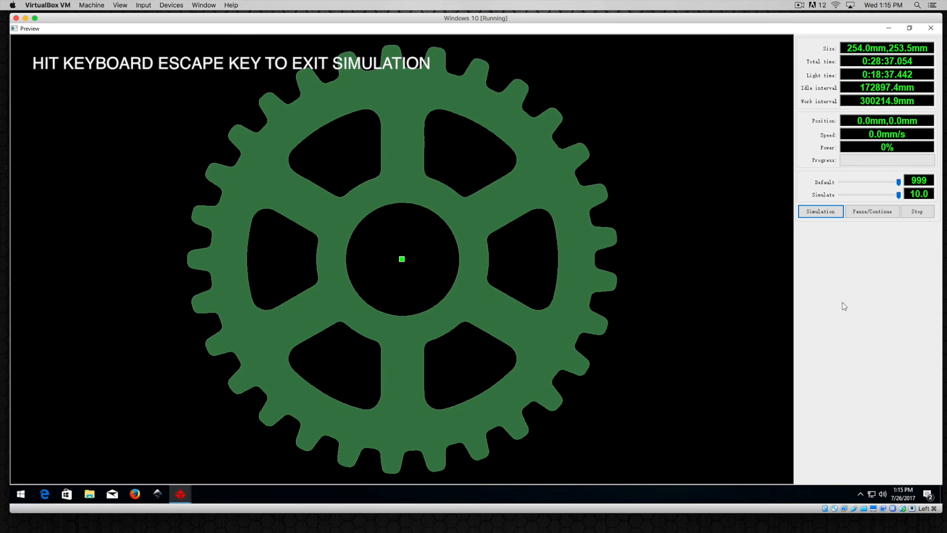
pyautogui.moveTo(347, 149)
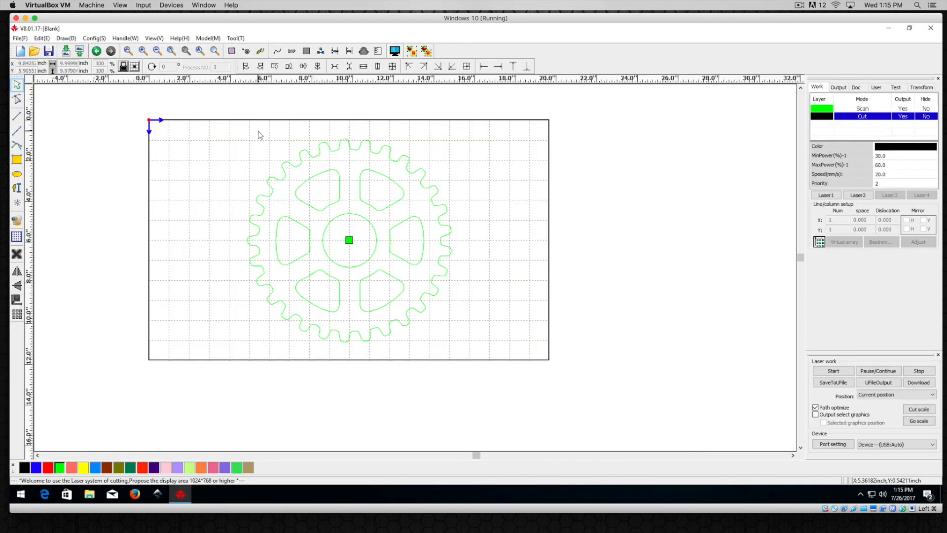
pyautogui.moveTo(236, 171)
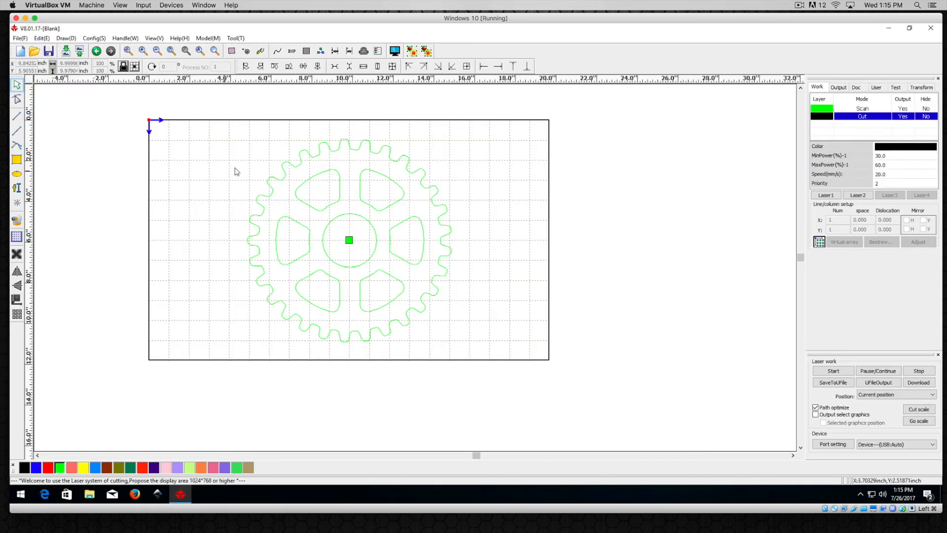
pyautogui.moveTo(524, 183)
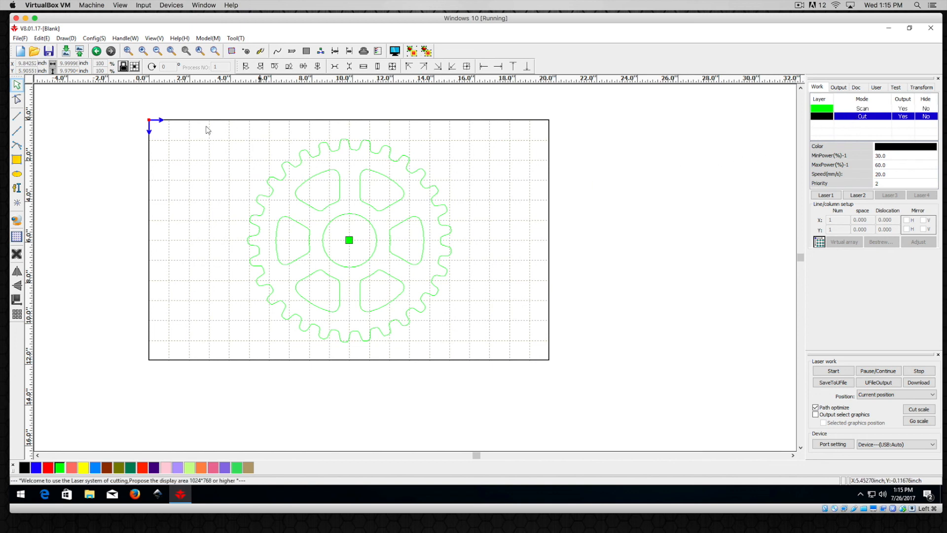
pyautogui.moveTo(342, 103)
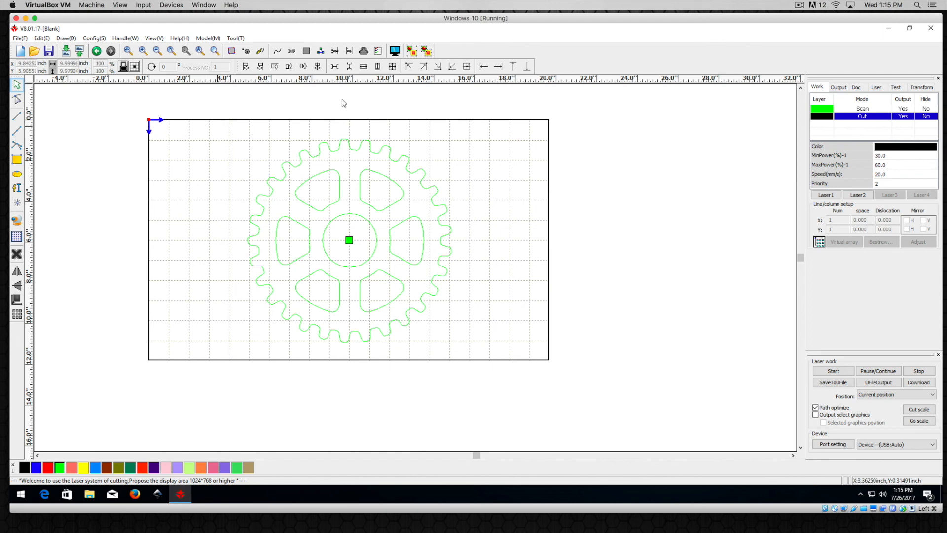
pyautogui.moveTo(412, 51)
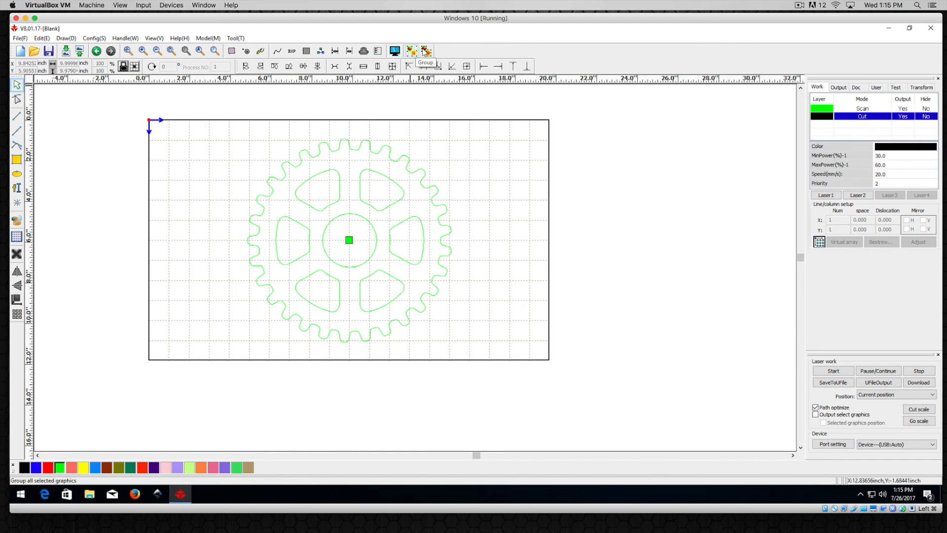